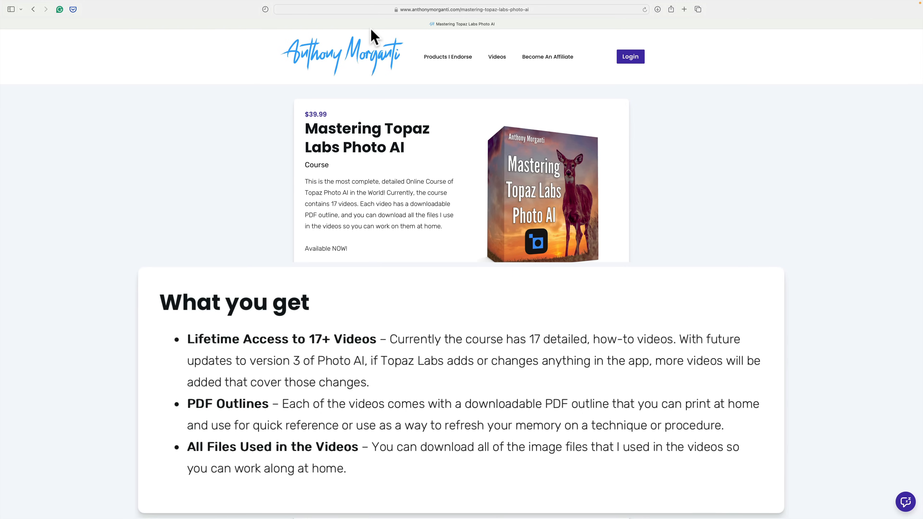
- Scroll through the chickadee photo, then start a crop locked to the photo's Original Ratio
scroll(down, 3)
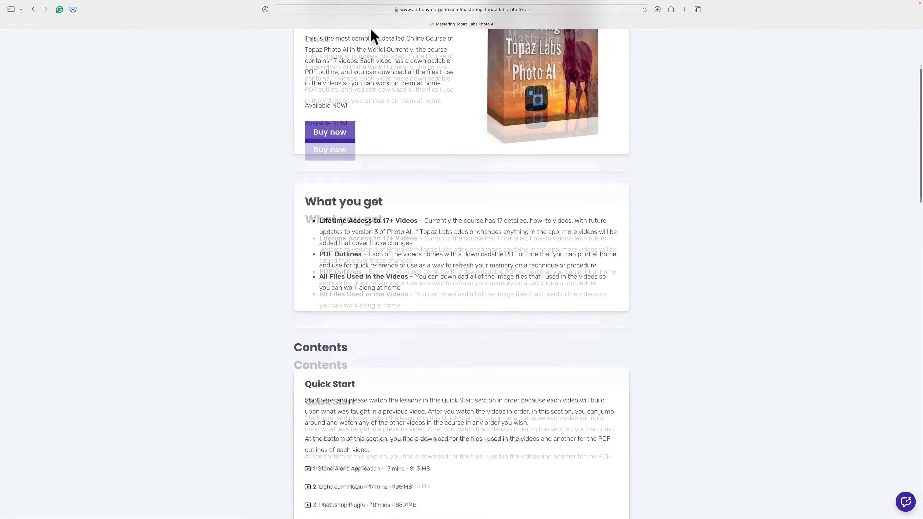
scroll(down, 3)
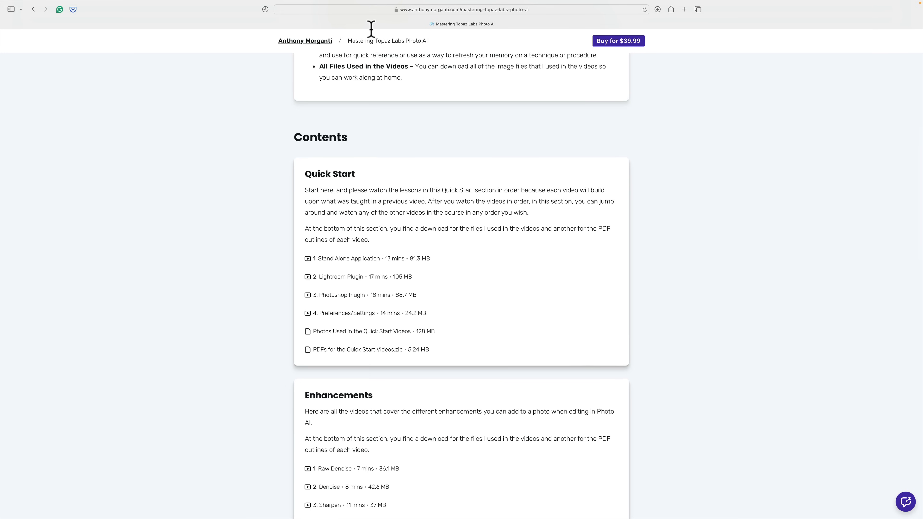
scroll(down, 3)
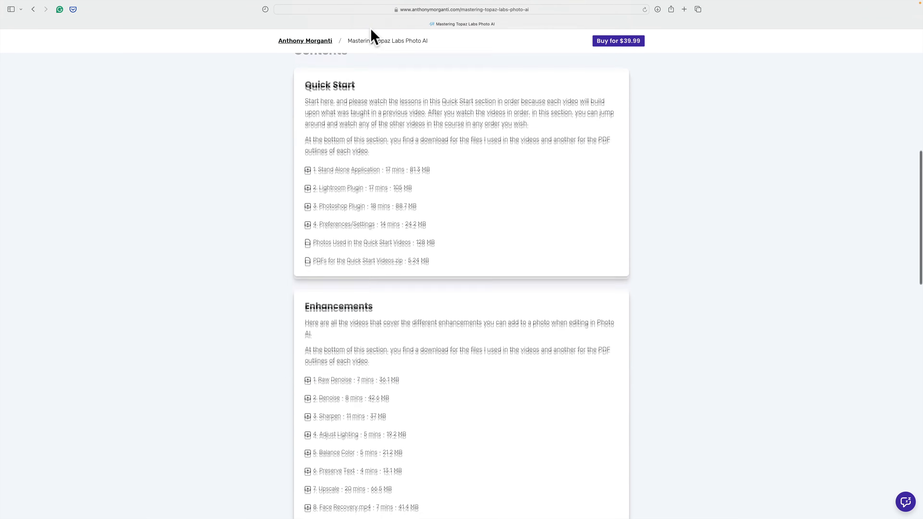
scroll(down, 3)
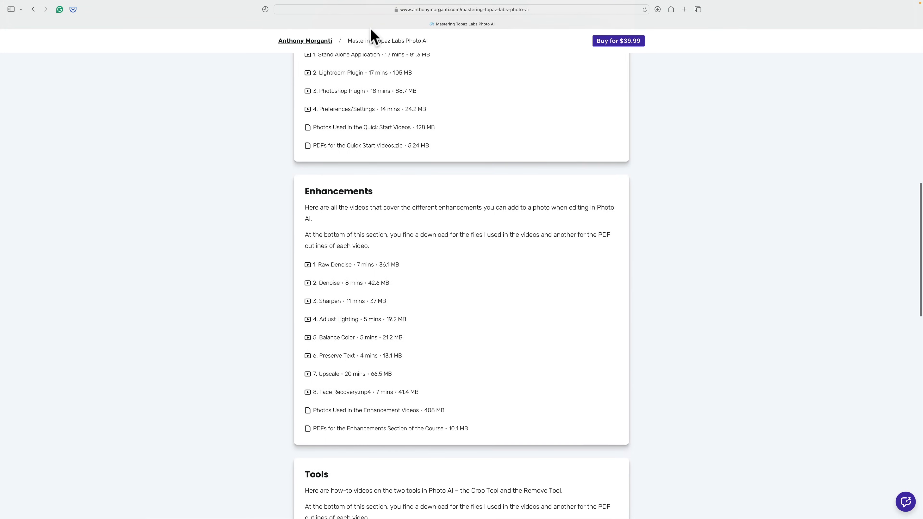
scroll(down, 3)
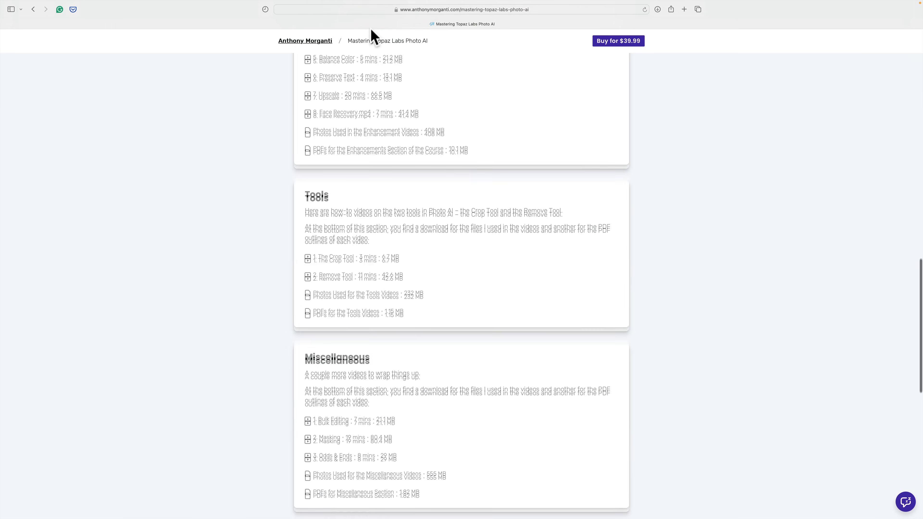
scroll(down, 3)
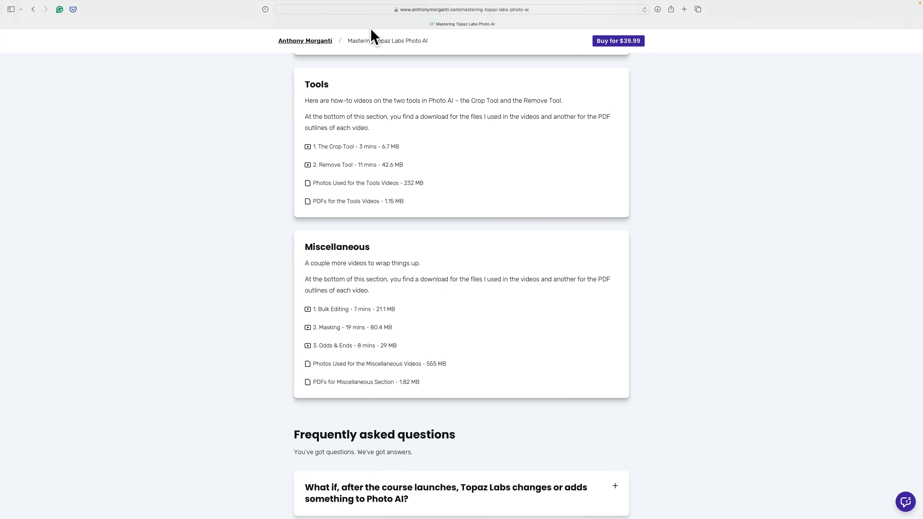
scroll(up, 3)
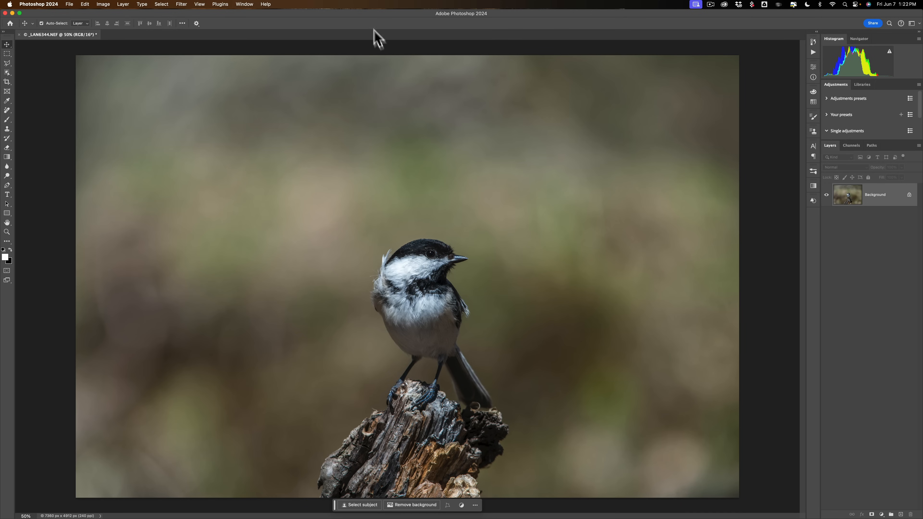
mouse_move(374, 85)
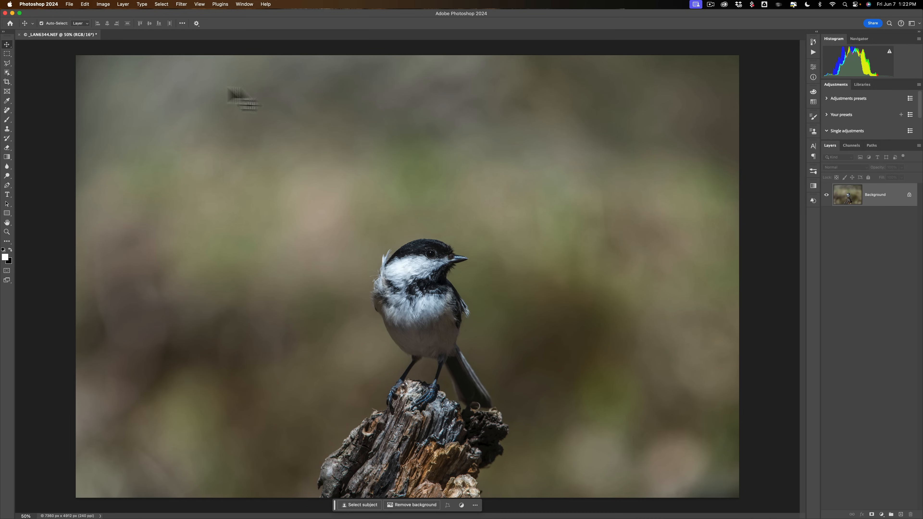
mouse_move(8, 85)
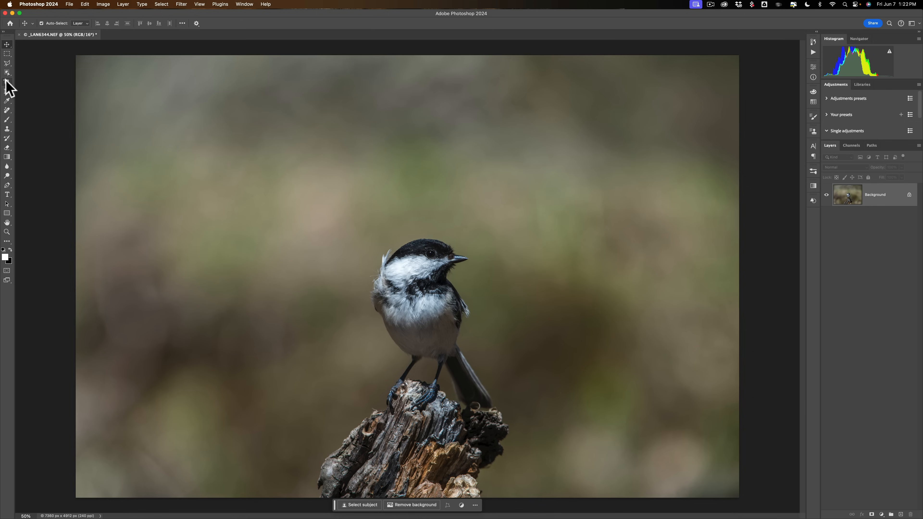
click(7, 81)
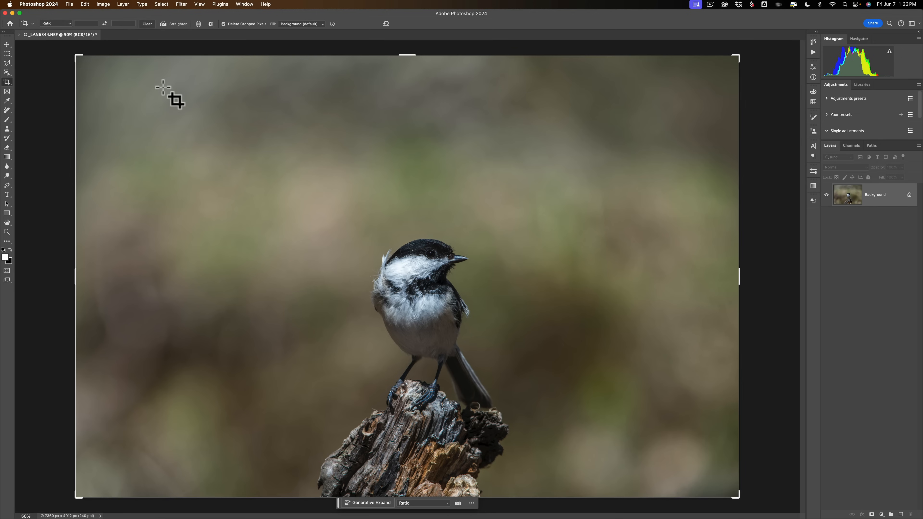
click(105, 23)
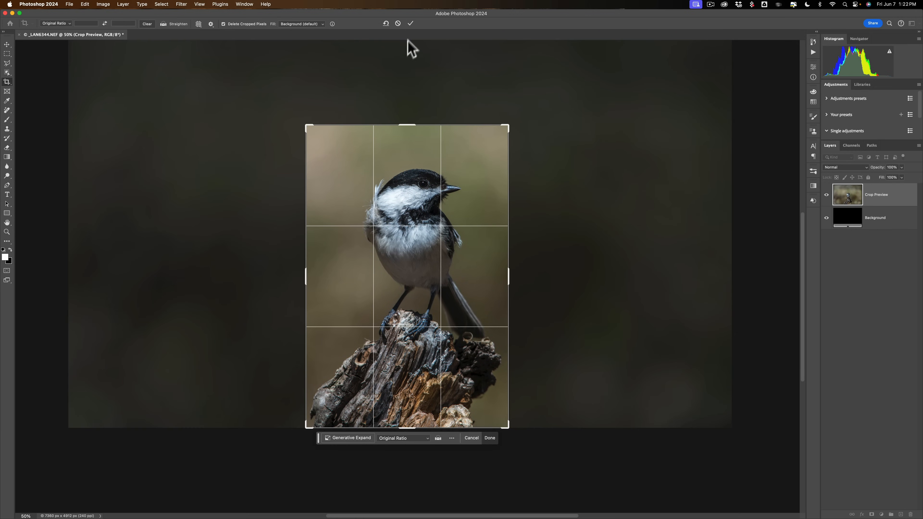
mouse_move(411, 24)
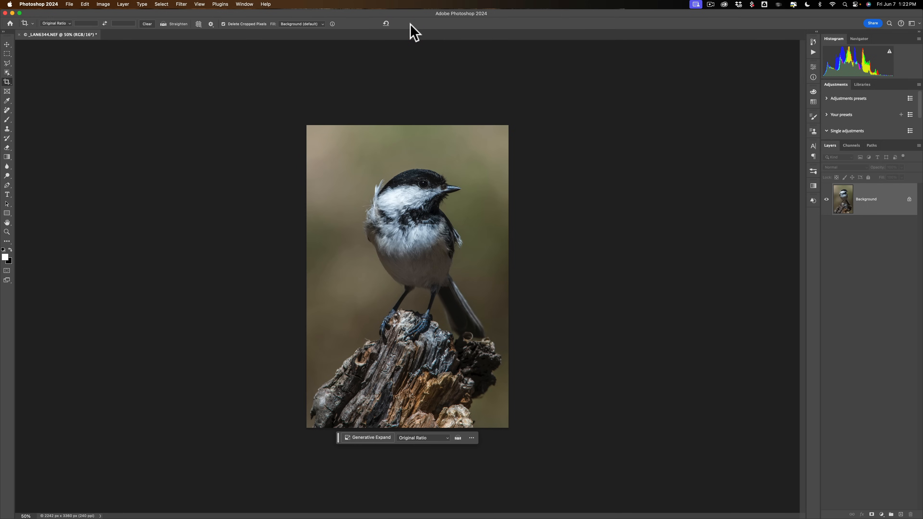
click(71, 7)
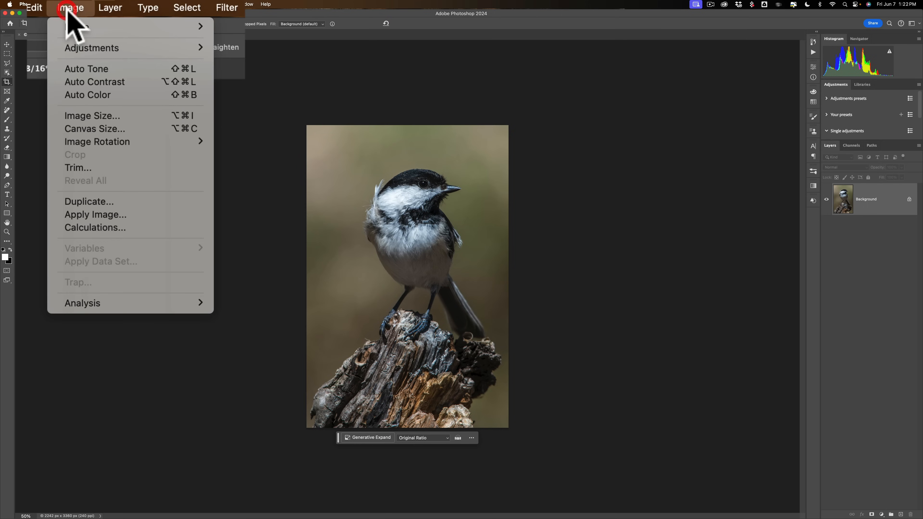
mouse_move(92, 116)
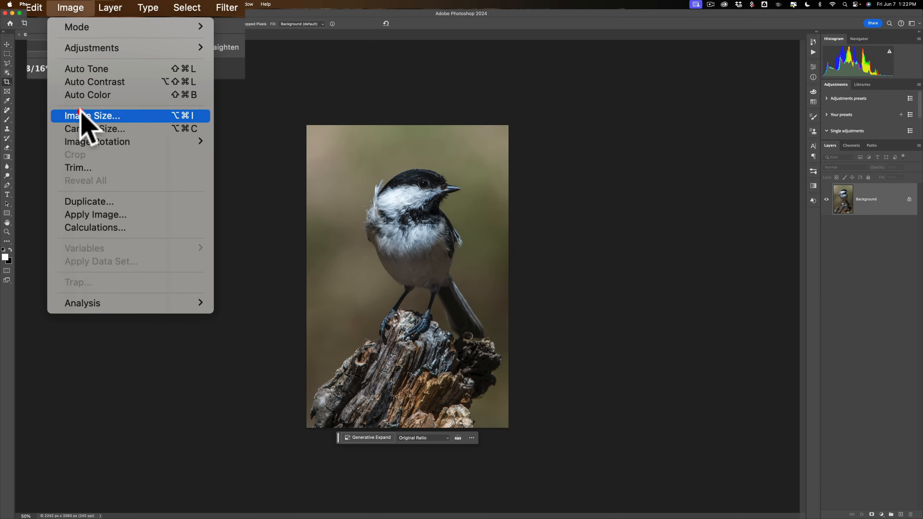
click(92, 116)
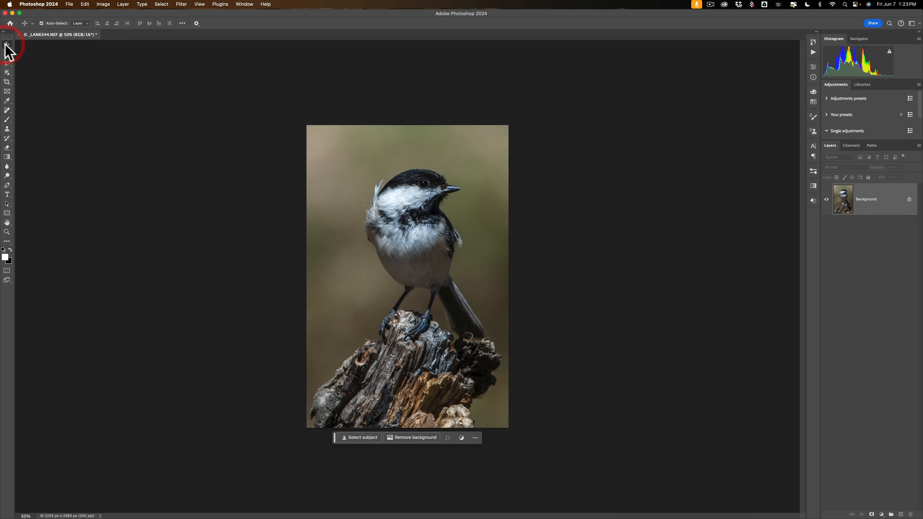
mouse_move(7, 48)
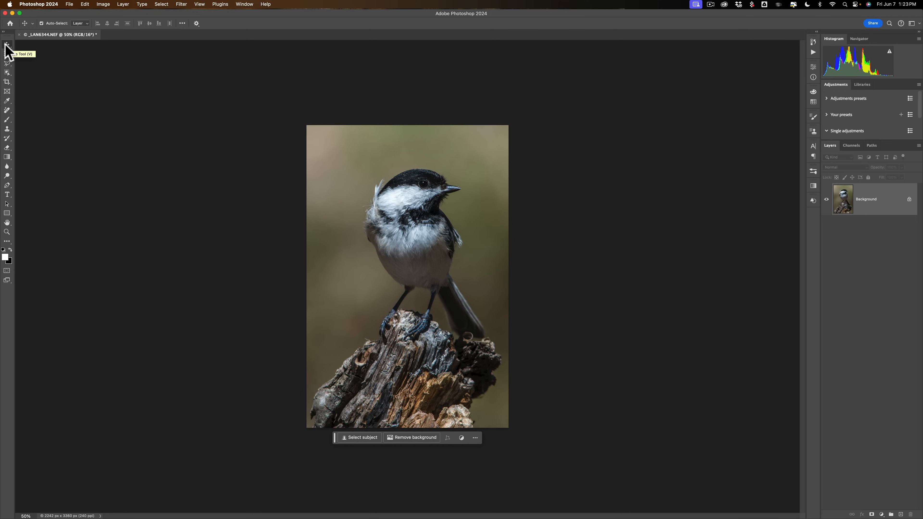
mouse_move(182, 11)
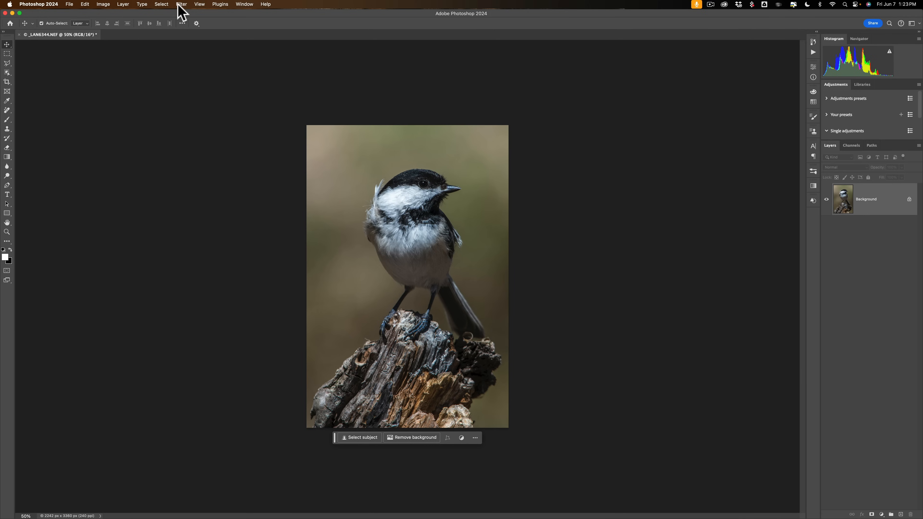
- Browse the Filter menu, then duplicate the Background into Layer 1 with Cmd+J
click(181, 4)
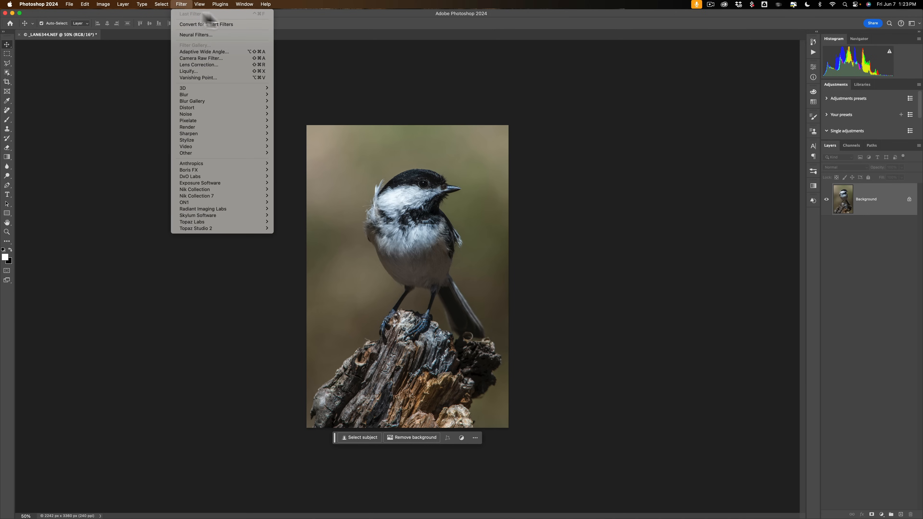
mouse_move(288, 28)
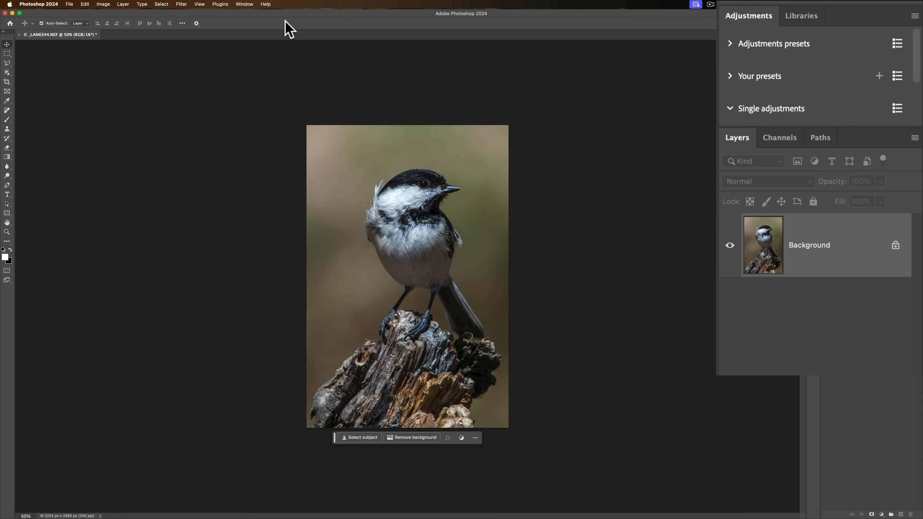
key(cmd)
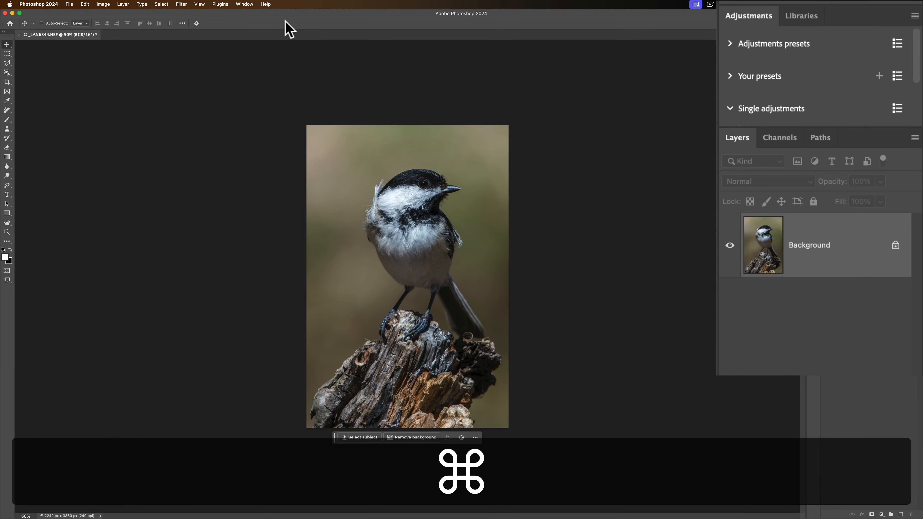
key(cmd+j)
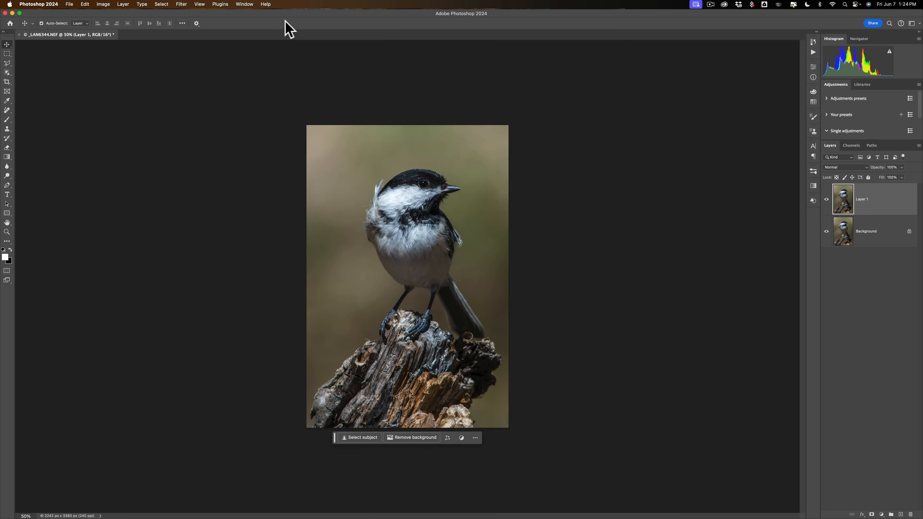
click(142, 6)
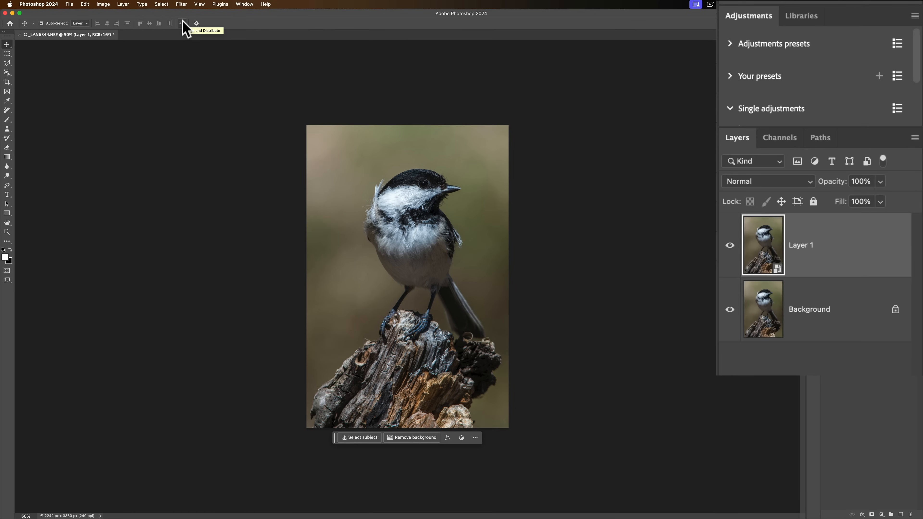
mouse_move(777, 279)
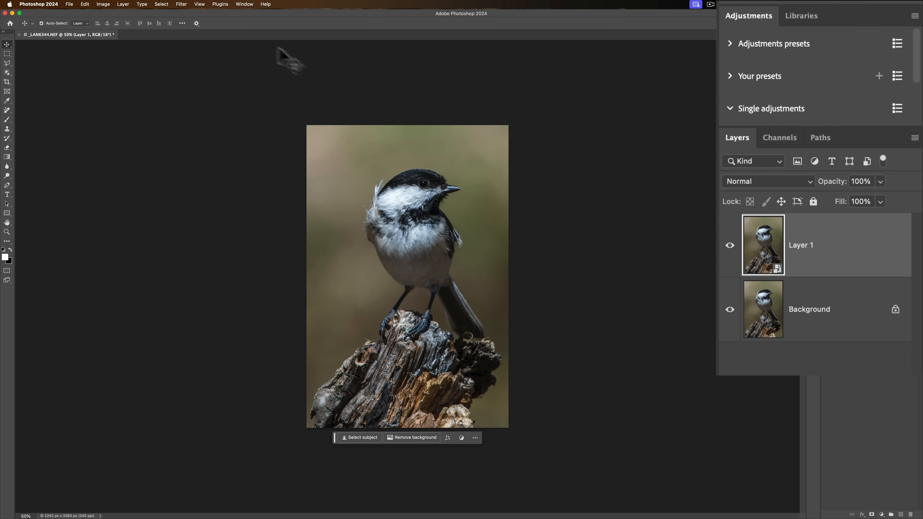
- Run the Topaz Photo AI plugin on the chickadee image
click(122, 4)
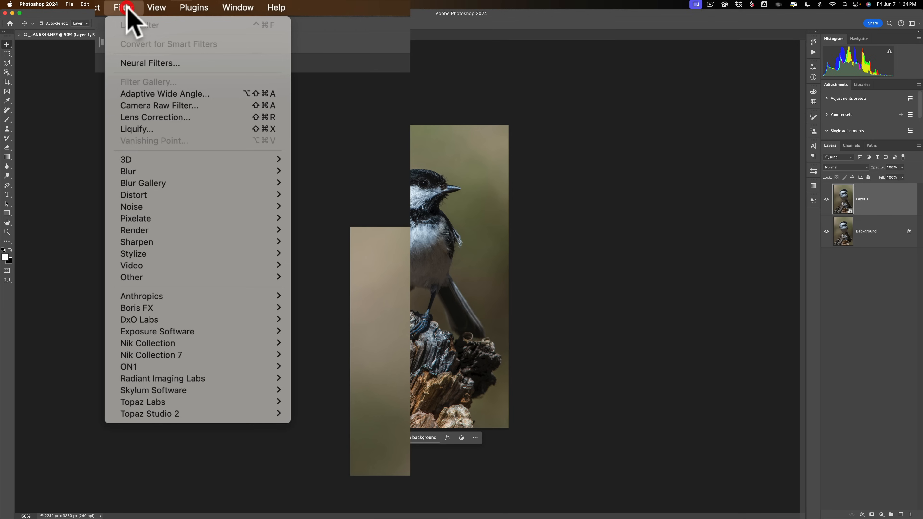
mouse_move(151, 355)
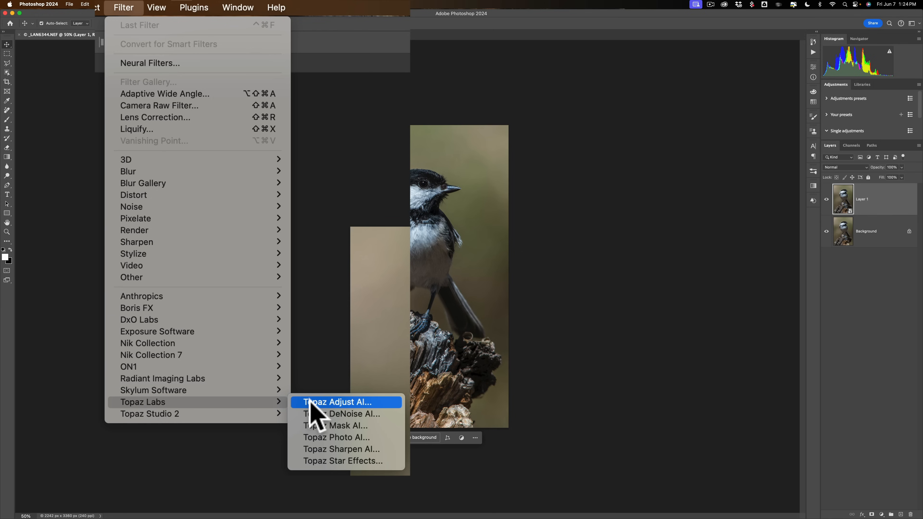
click(337, 402)
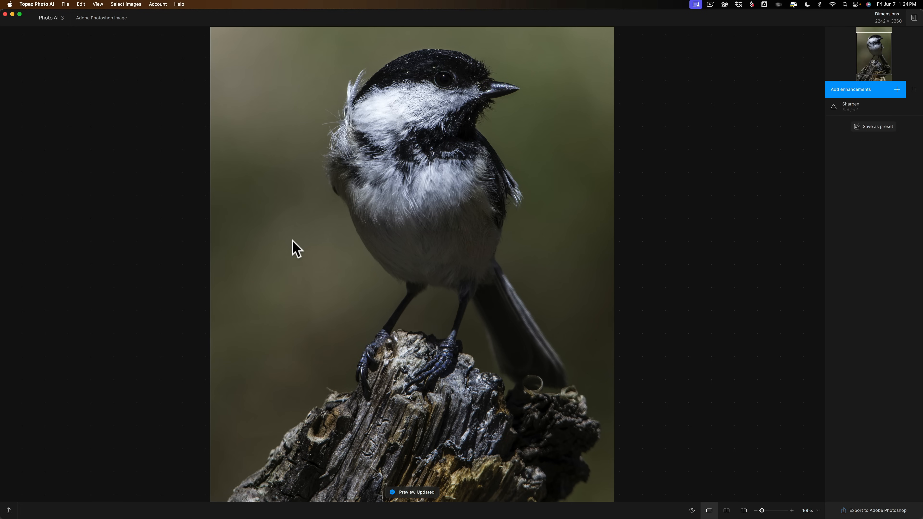
- Check the Dimensions readout and bring up the Add enhancements list
click(913, 18)
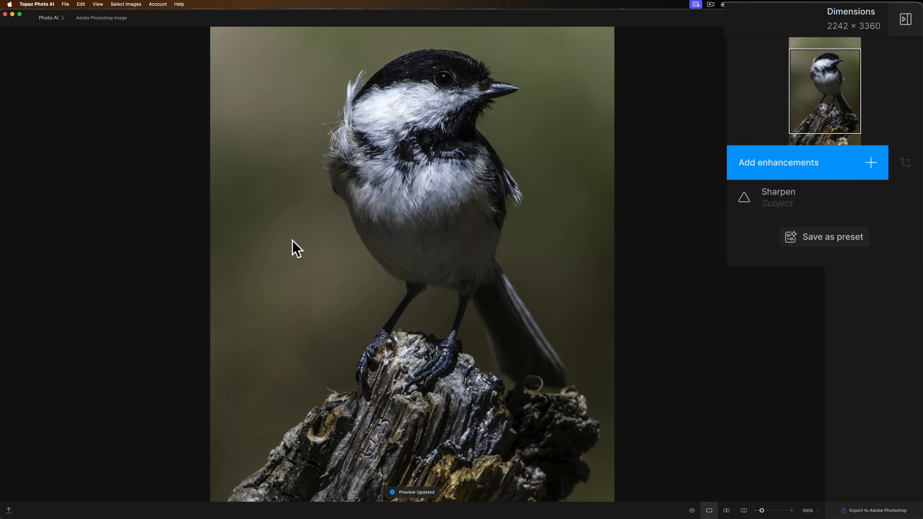
mouse_move(771, 31)
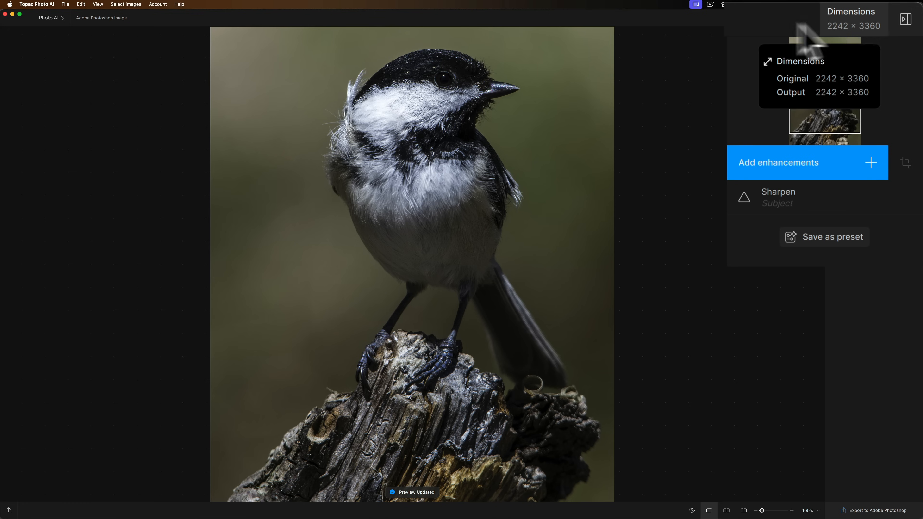
mouse_move(763, 106)
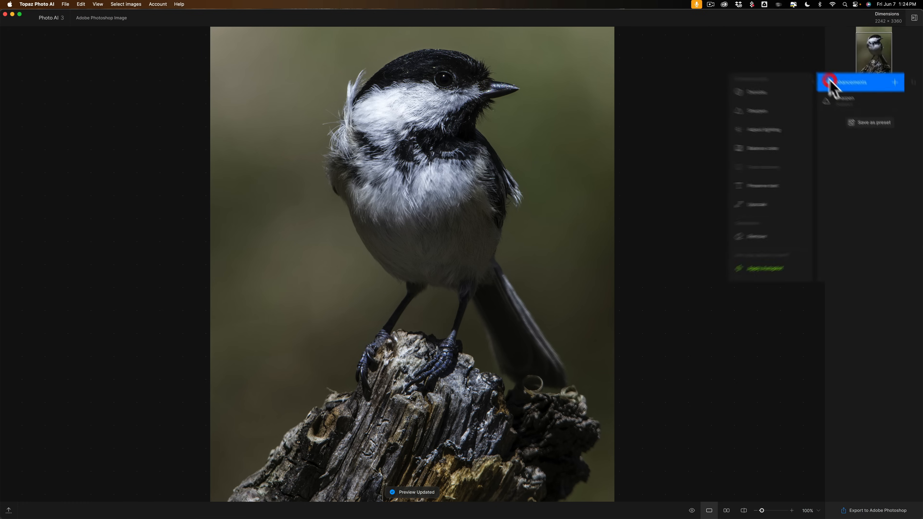
click(858, 82)
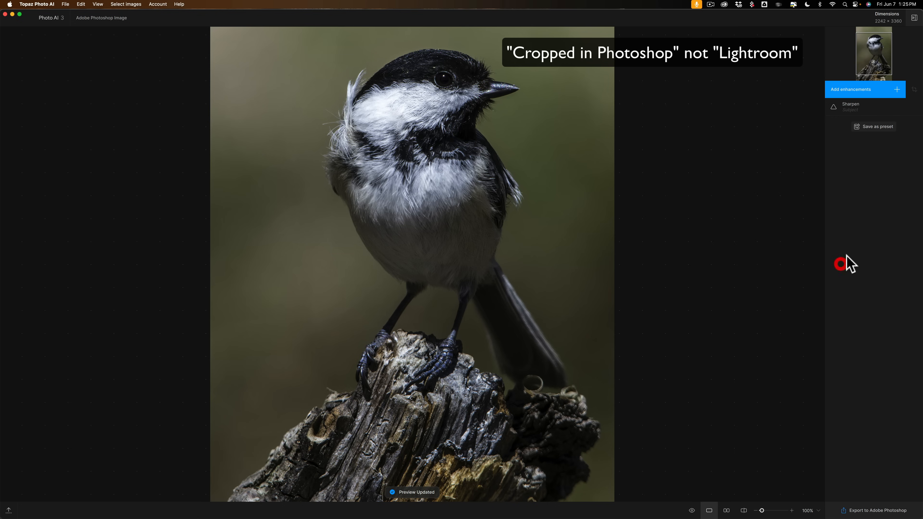
mouse_move(851, 258)
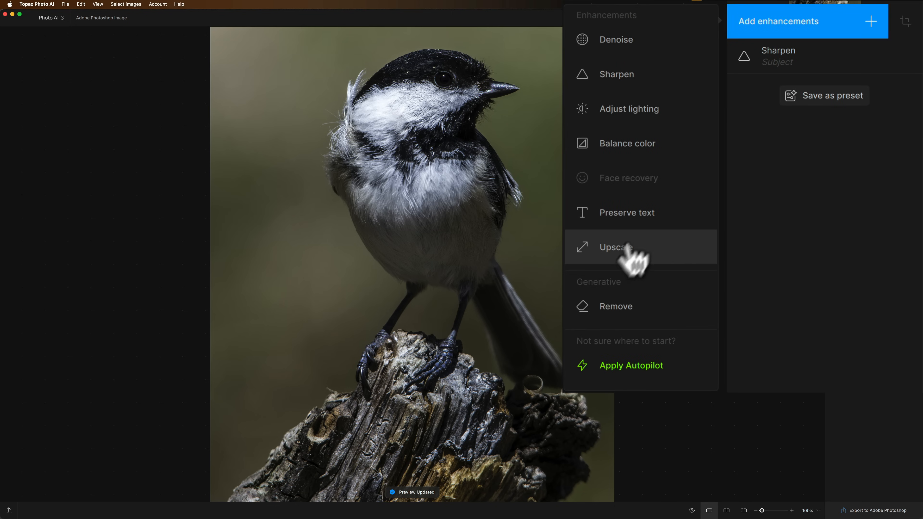
mouse_move(623, 259)
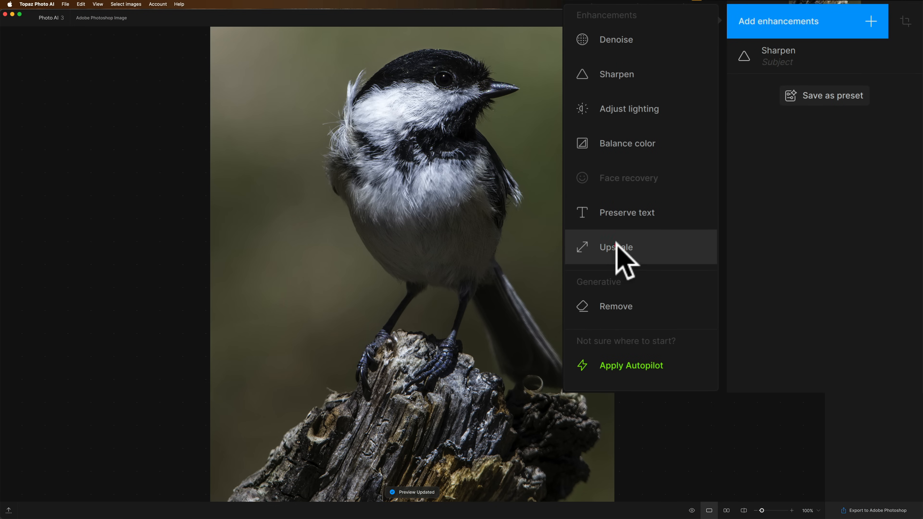
- Add an Upscale enhancement, review its AI model choices, and close without saving
click(615, 247)
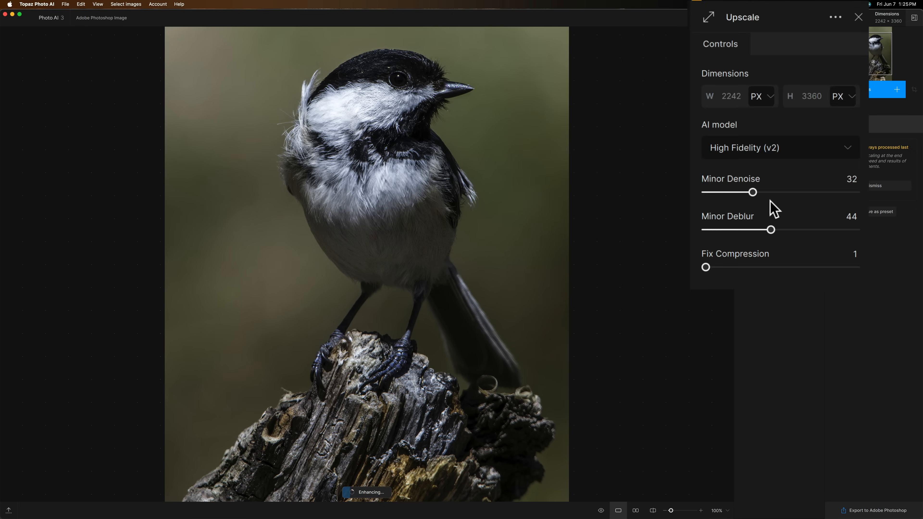
mouse_move(750, 86)
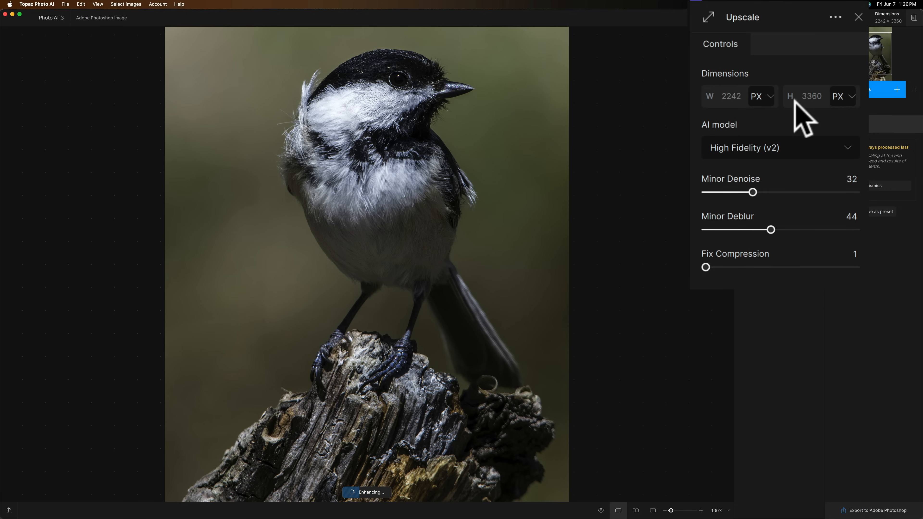
mouse_move(810, 118)
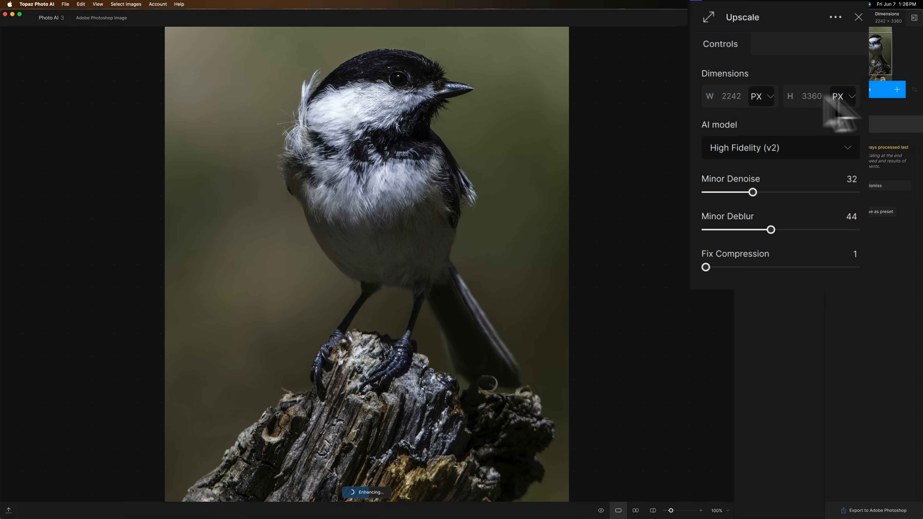
mouse_move(760, 273)
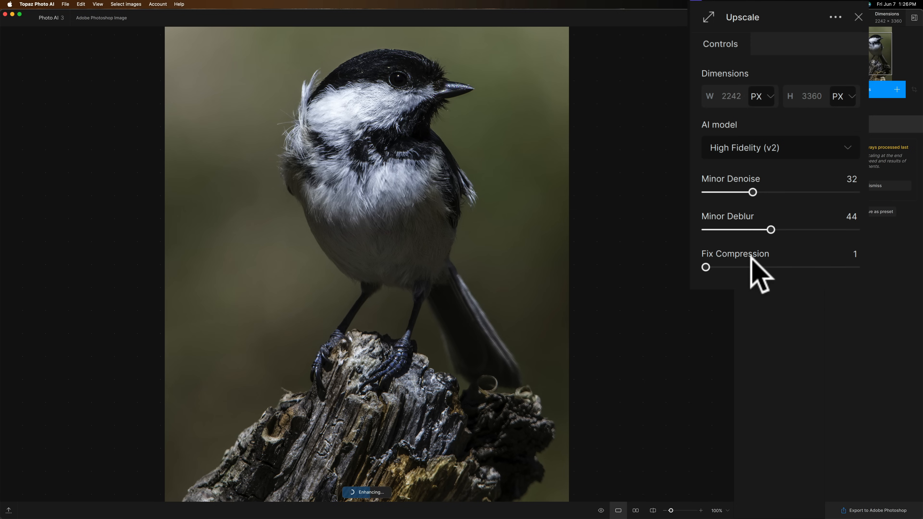
mouse_move(753, 170)
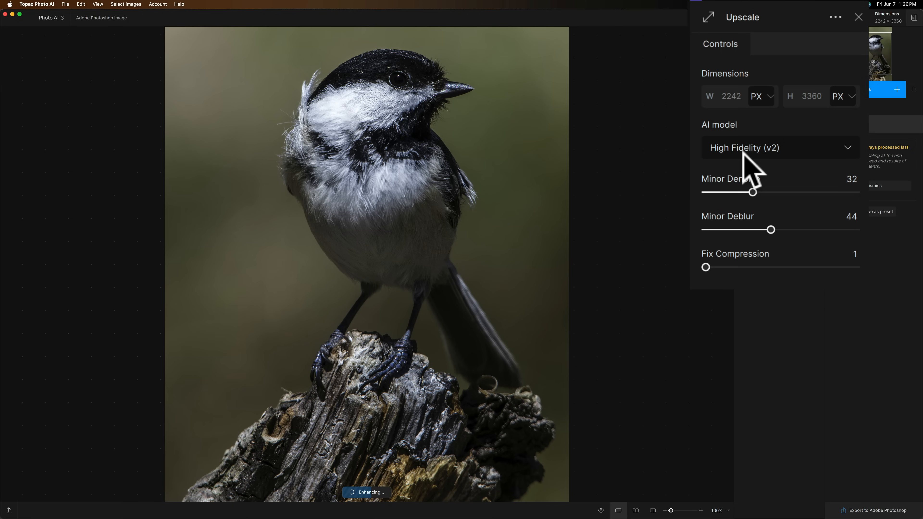
click(897, 90)
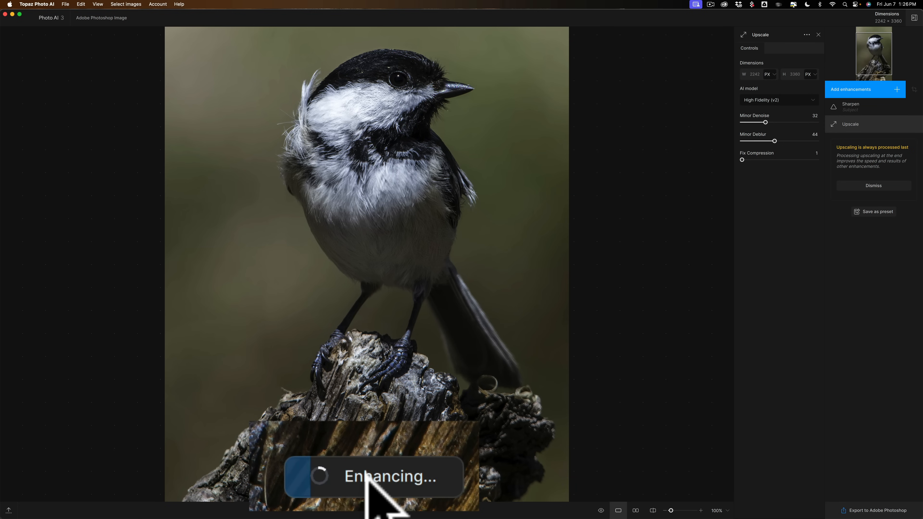
mouse_move(517, 481)
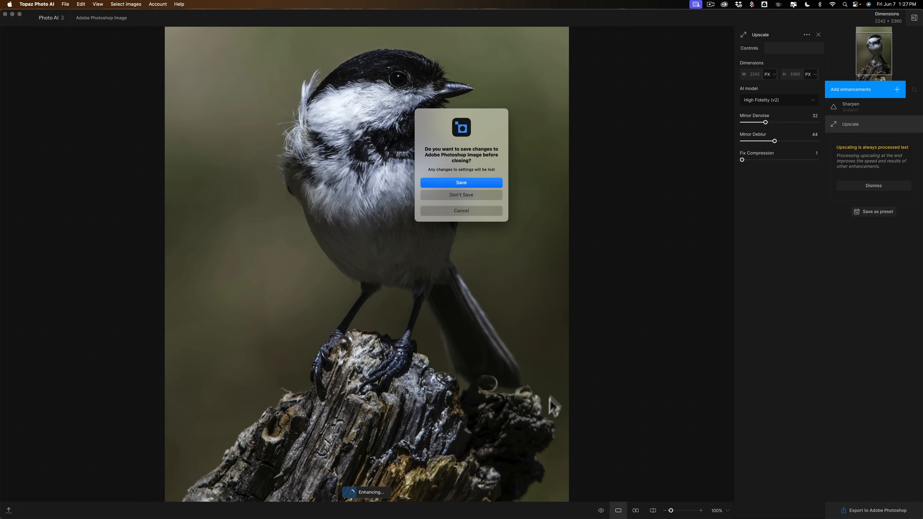
click(461, 183)
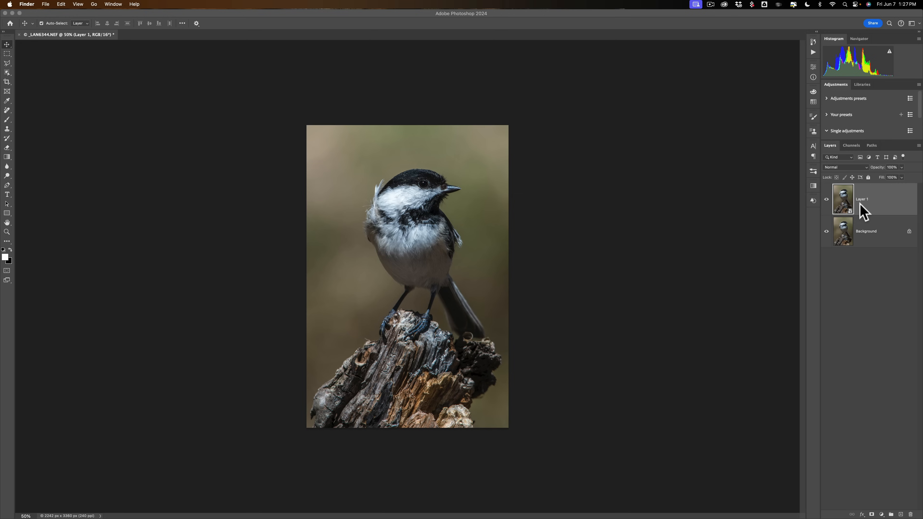
mouse_move(863, 216)
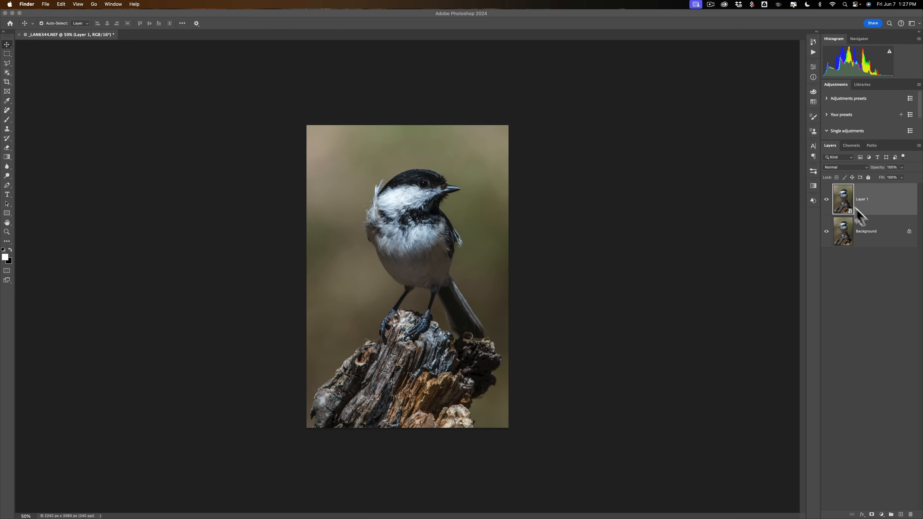
mouse_move(883, 201)
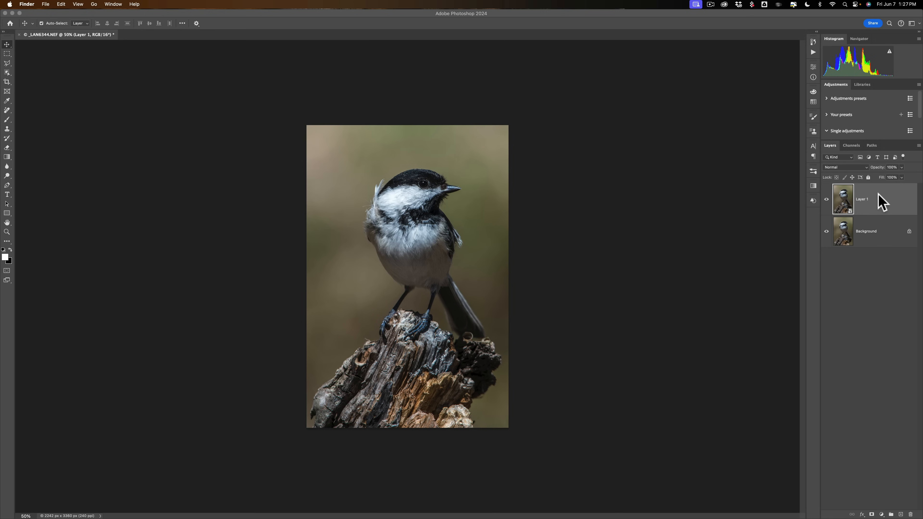
mouse_move(877, 200)
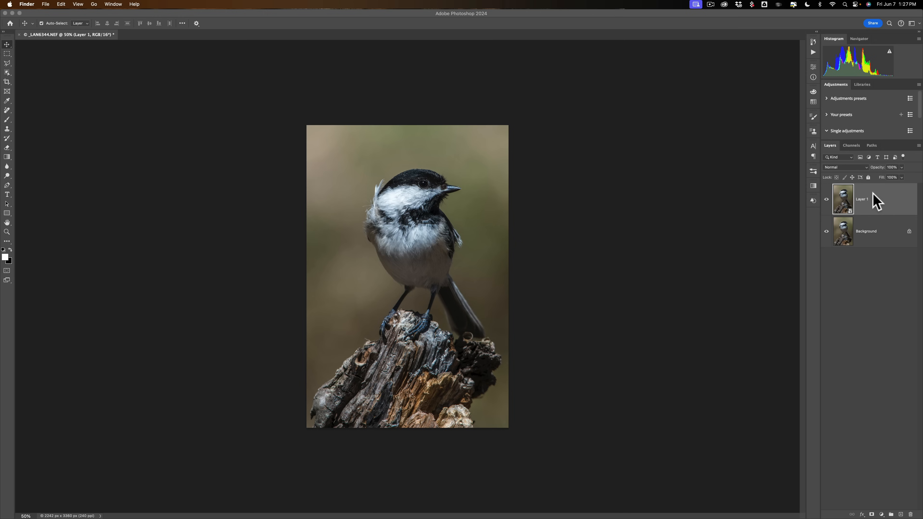
mouse_move(226, 107)
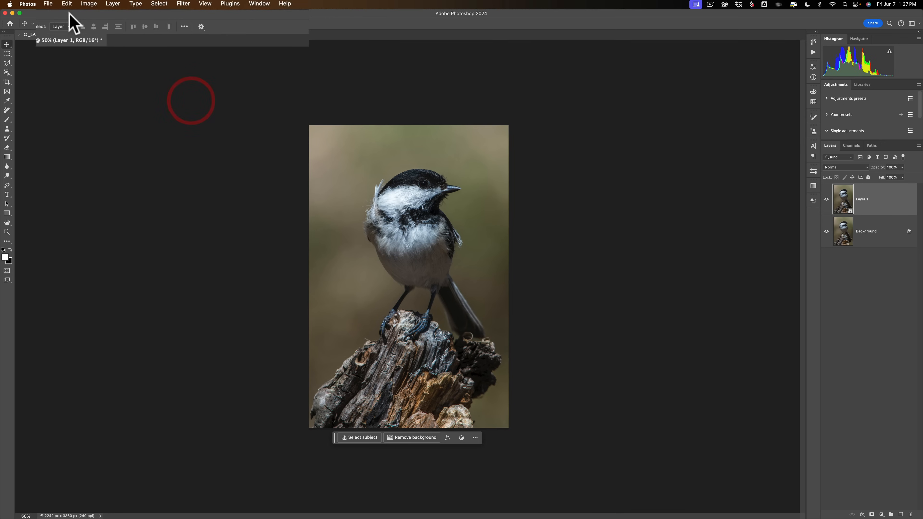
- Launch Topaz Photo AI again from File > Automate
click(47, 4)
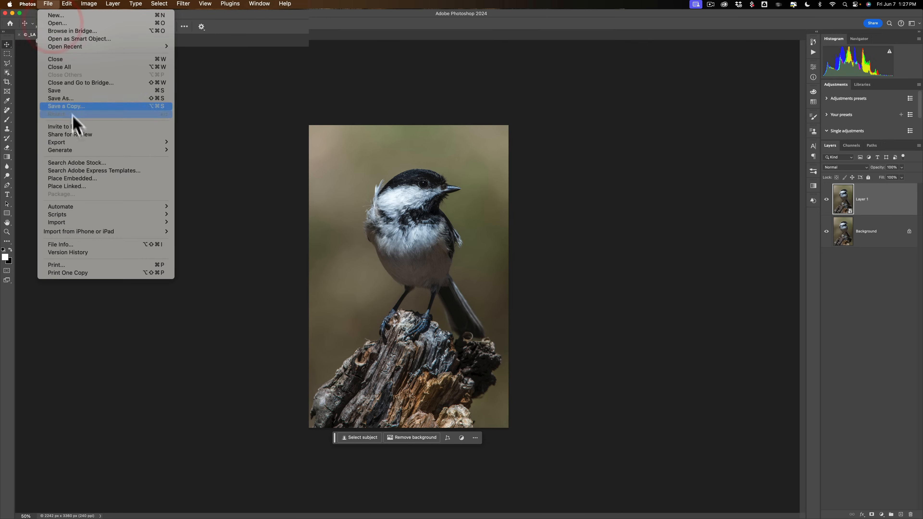
mouse_move(60, 207)
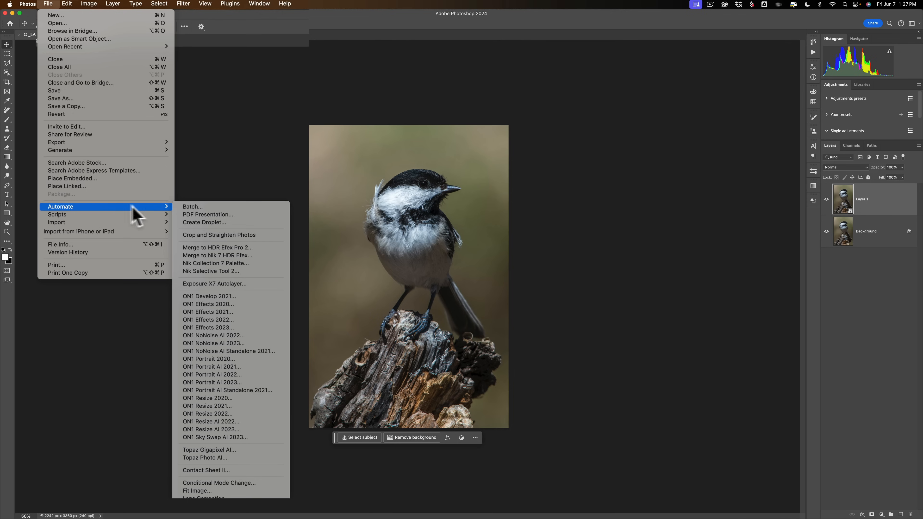
mouse_move(213, 343)
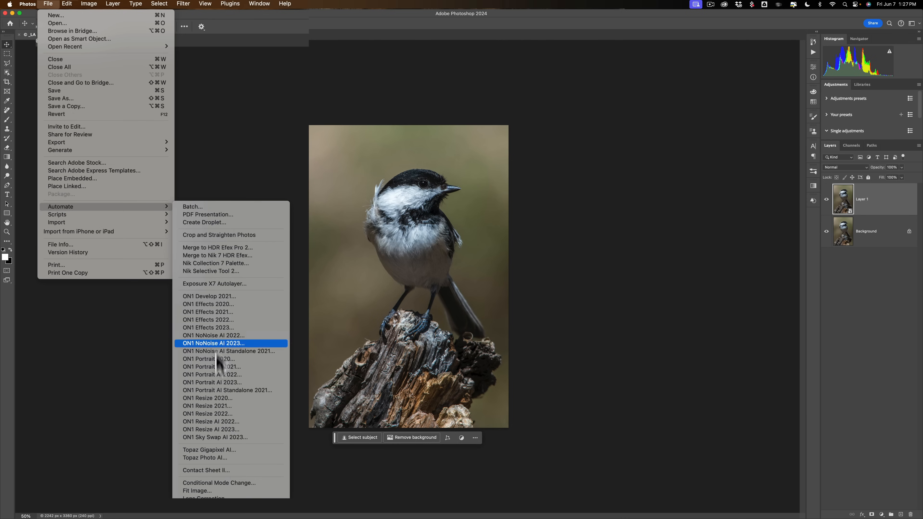
click(205, 457)
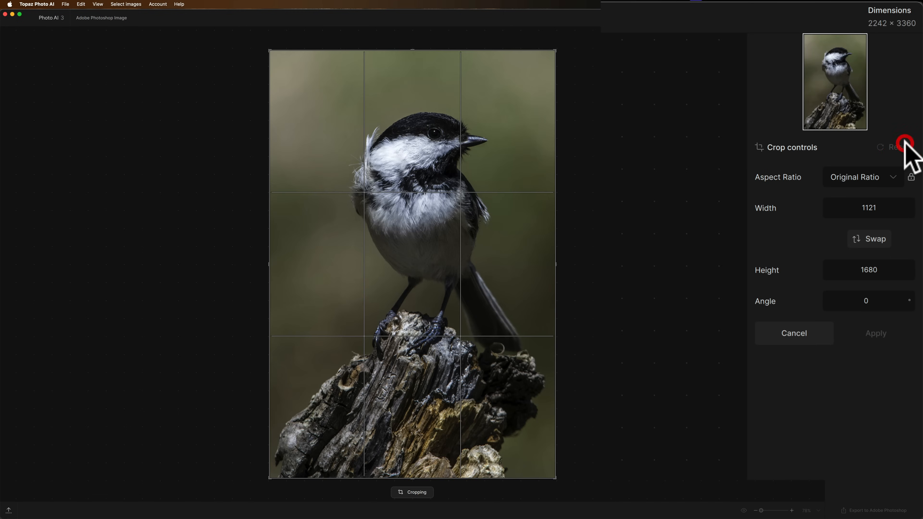
mouse_move(900, 171)
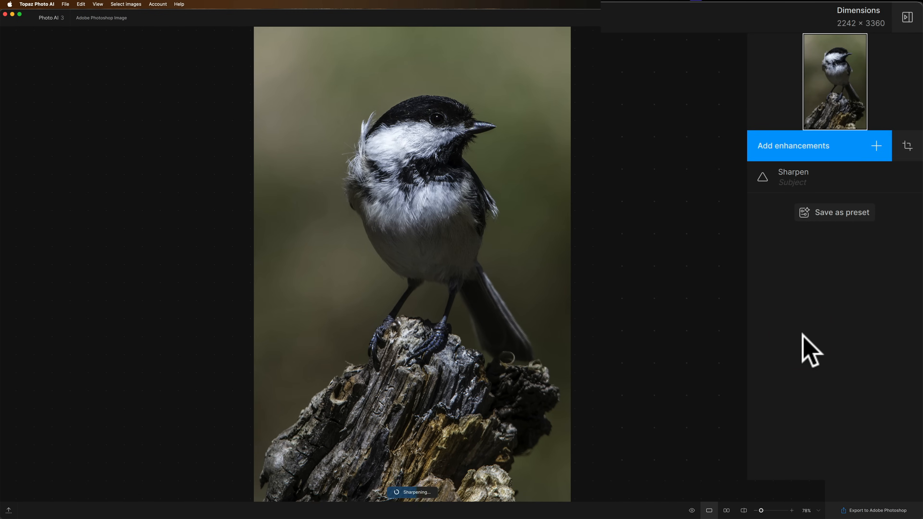
mouse_move(778, 313)
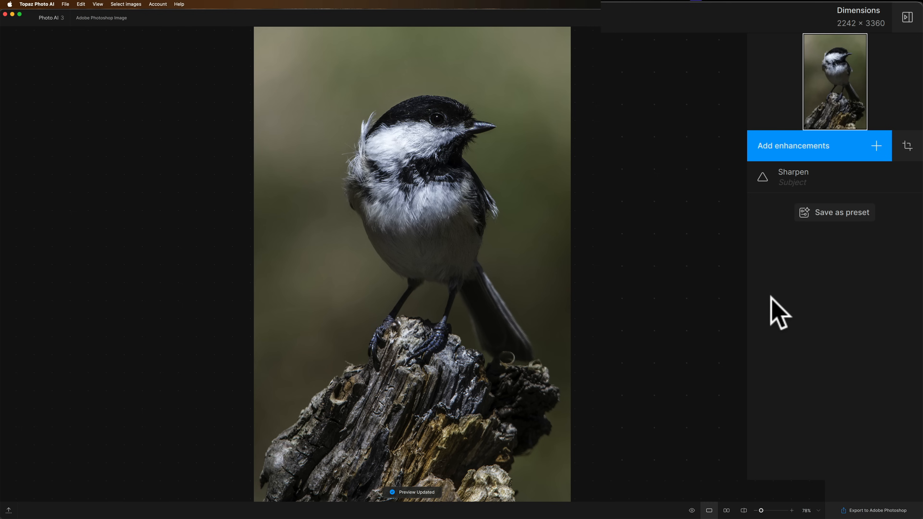
mouse_move(785, 165)
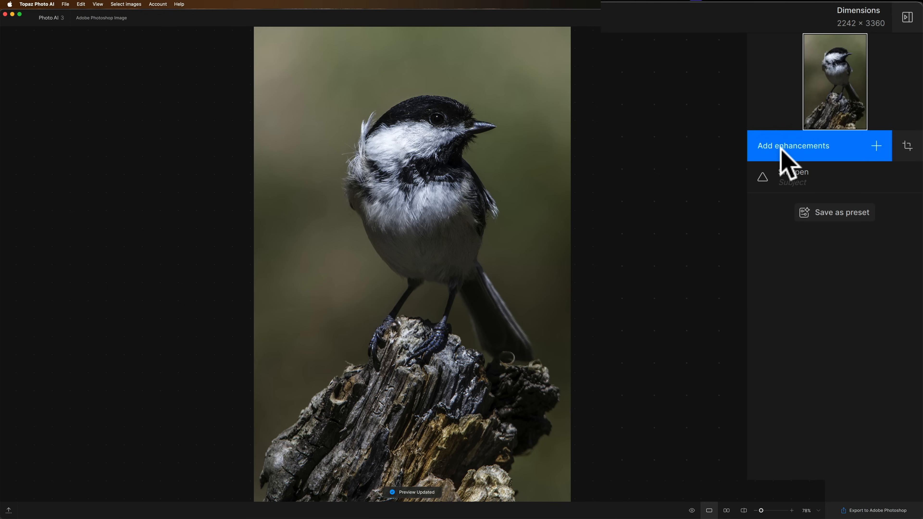
- Add an Upscale enhancement at 2x, enlarging the photo to 4484 × 6720 px
click(793, 146)
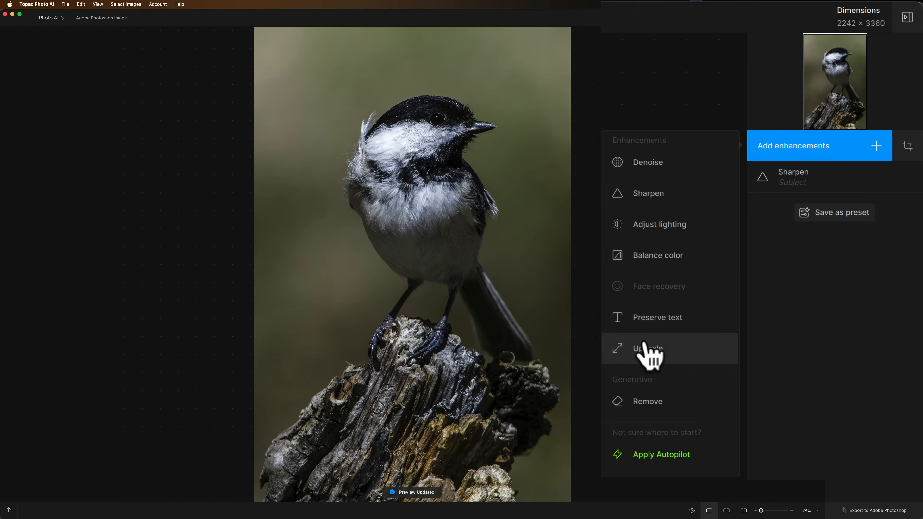
click(646, 348)
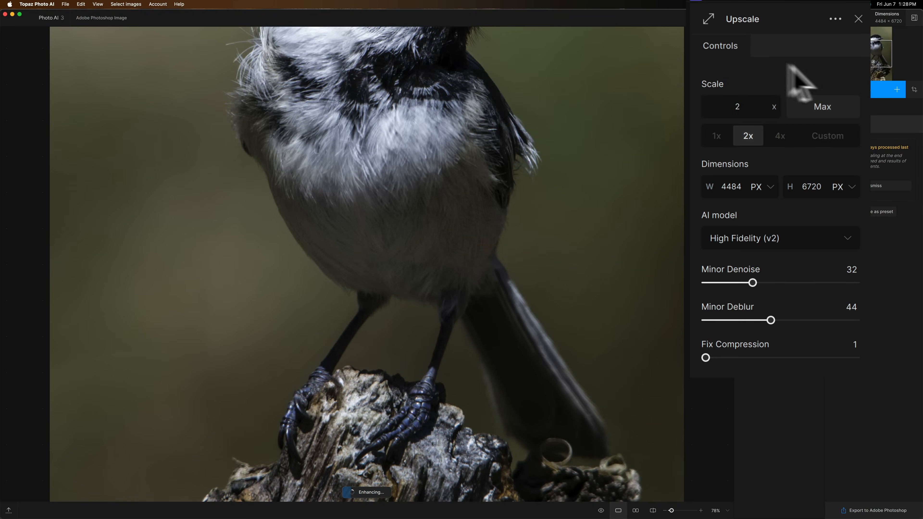
mouse_move(792, 165)
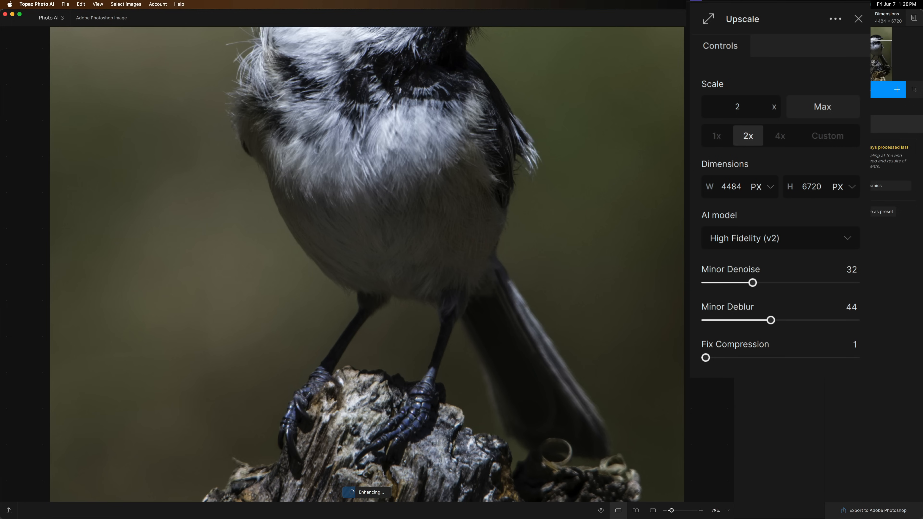
mouse_move(884, 44)
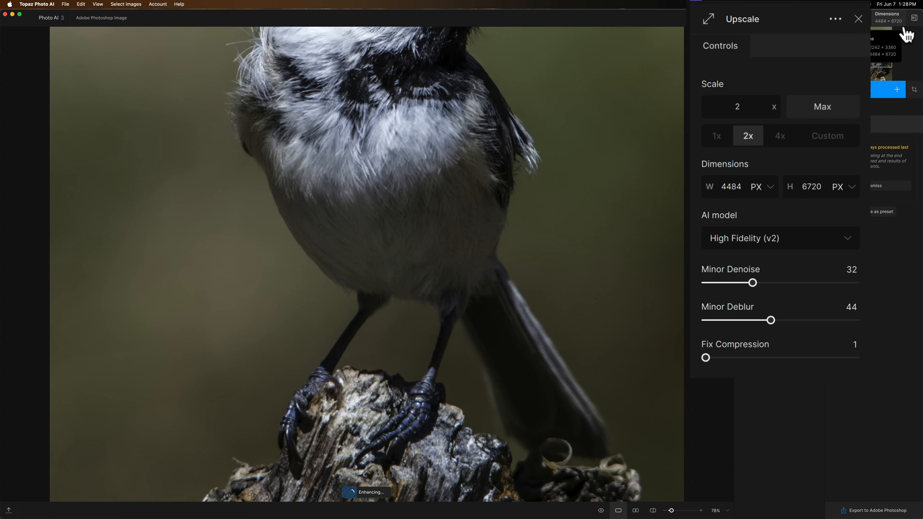
mouse_move(860, 227)
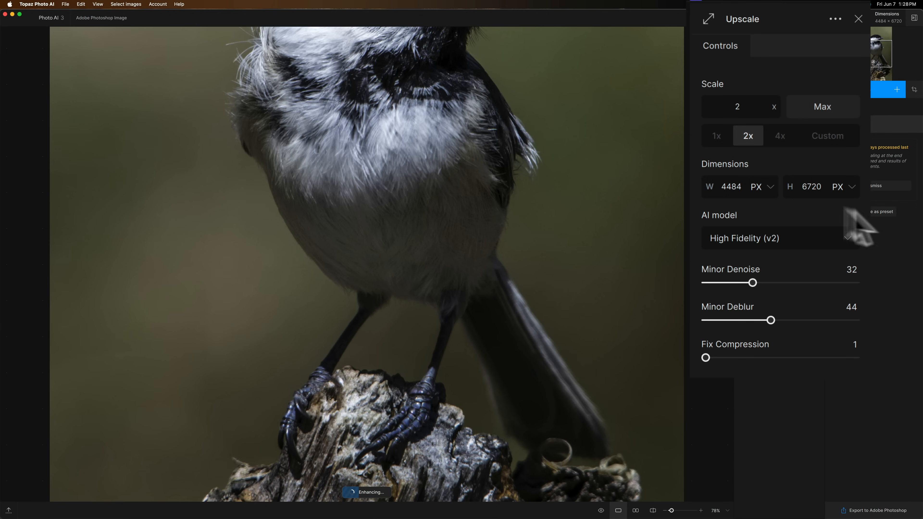
mouse_move(795, 203)
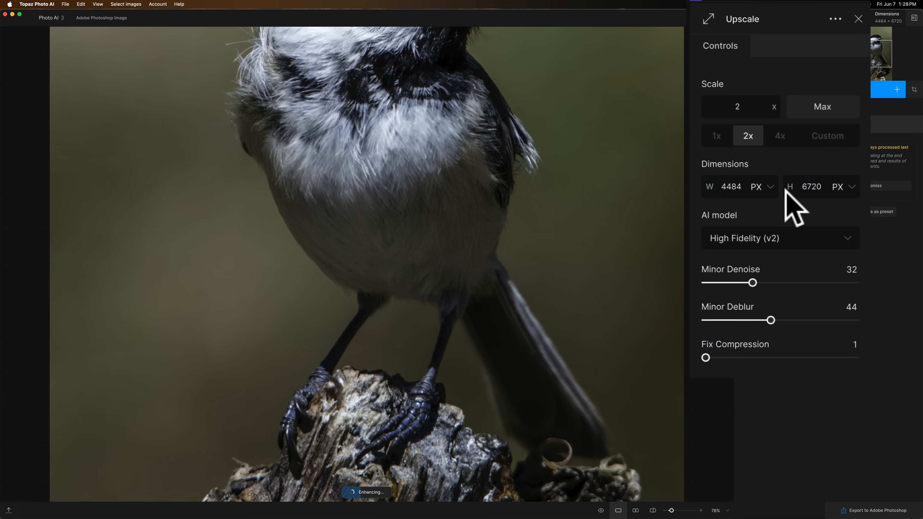
mouse_move(789, 213)
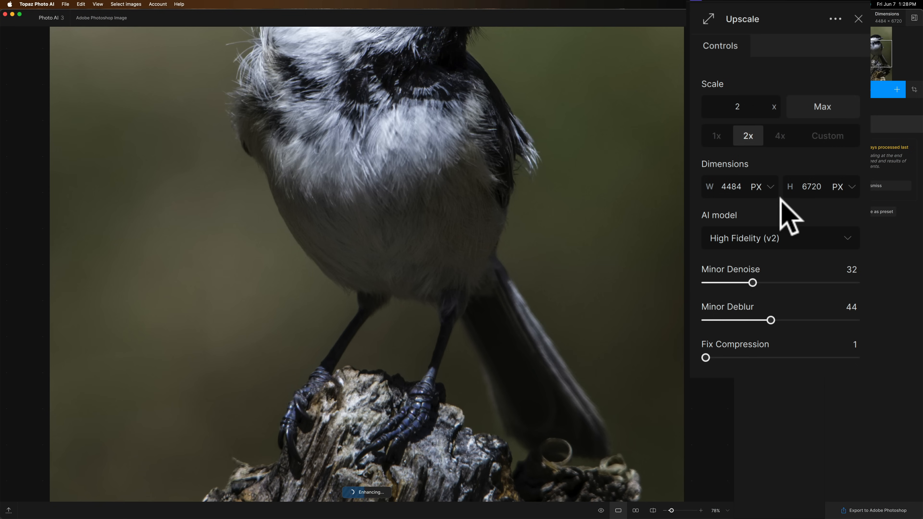
mouse_move(766, 203)
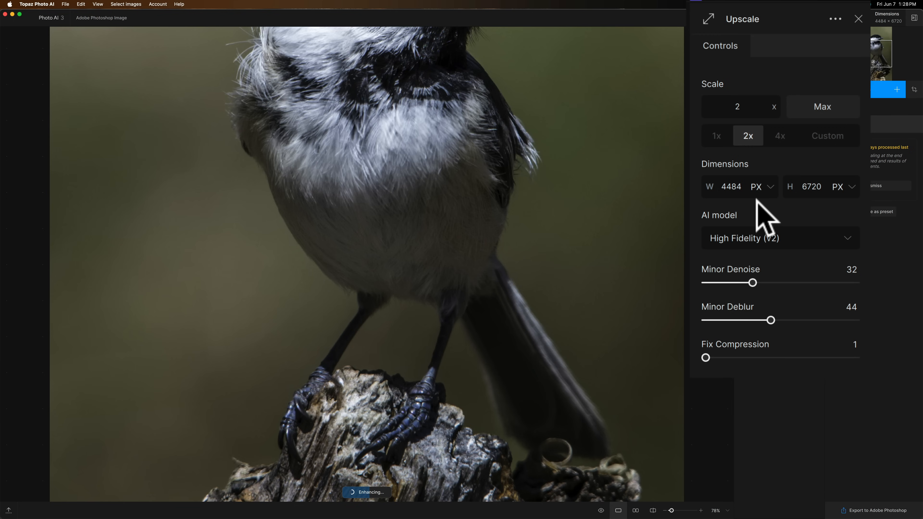
mouse_move(787, 247)
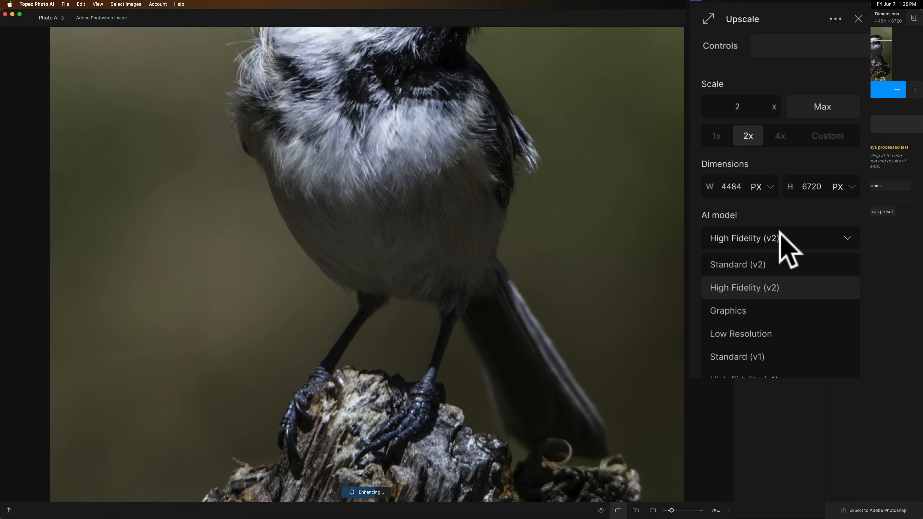
- Keep High Fidelity (v2) as the upscaling model
click(744, 287)
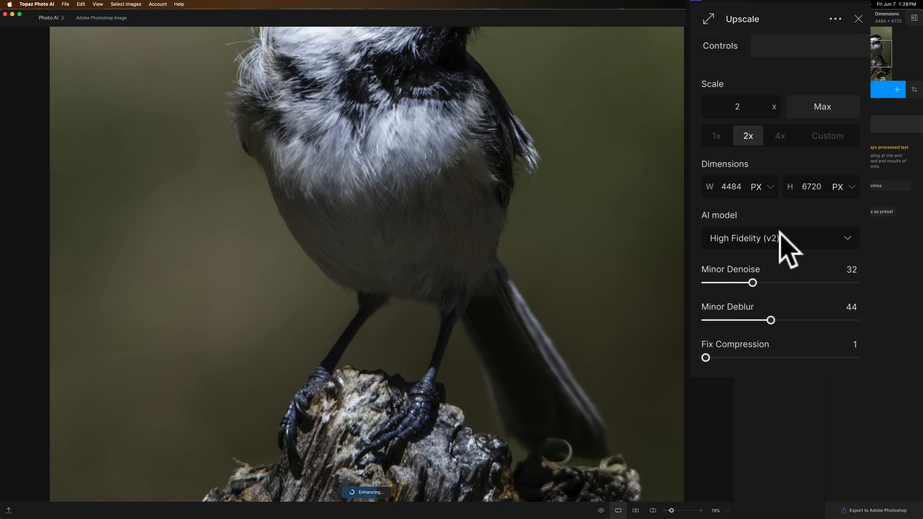
mouse_move(774, 359)
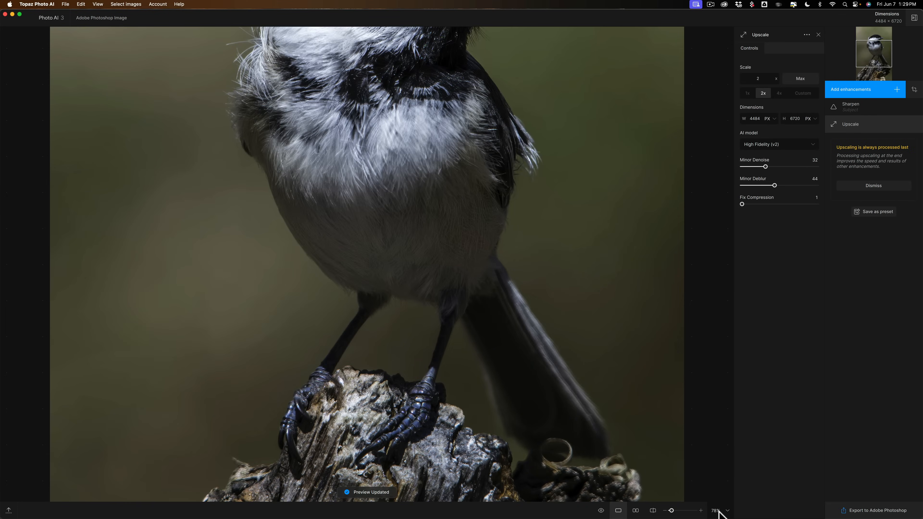
- Zoom out to a fit level to see the whole upscaled chickadee
click(716, 511)
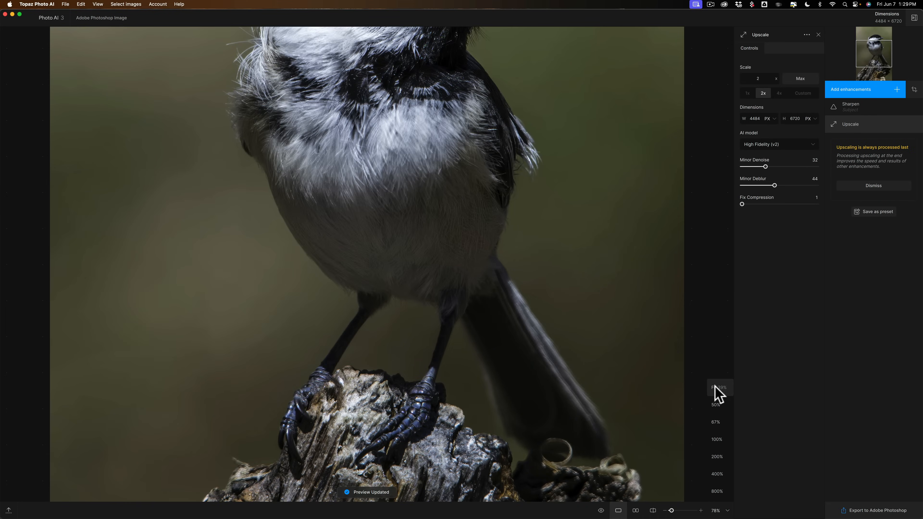
click(718, 389)
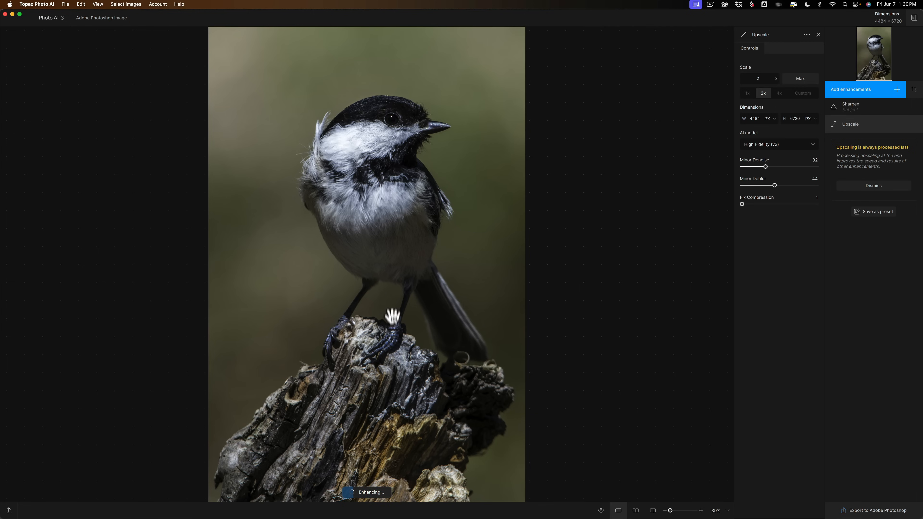
mouse_move(422, 377)
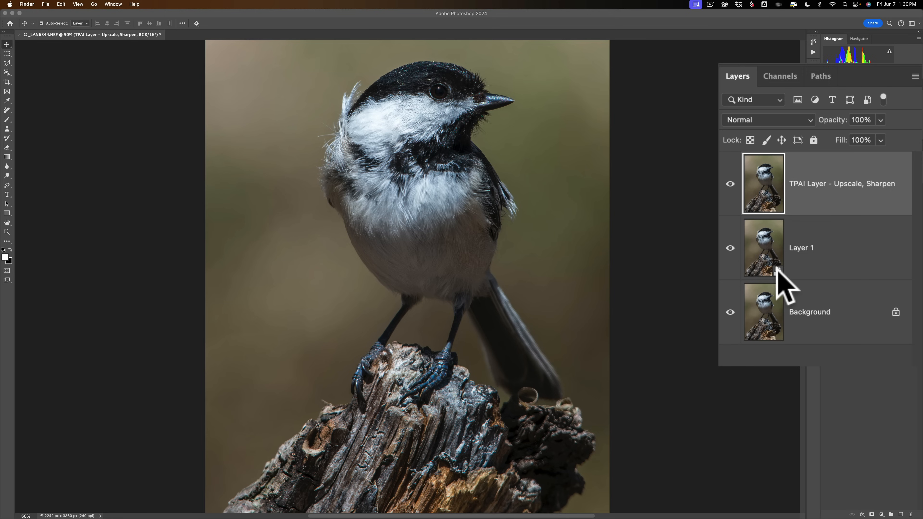
mouse_move(785, 288)
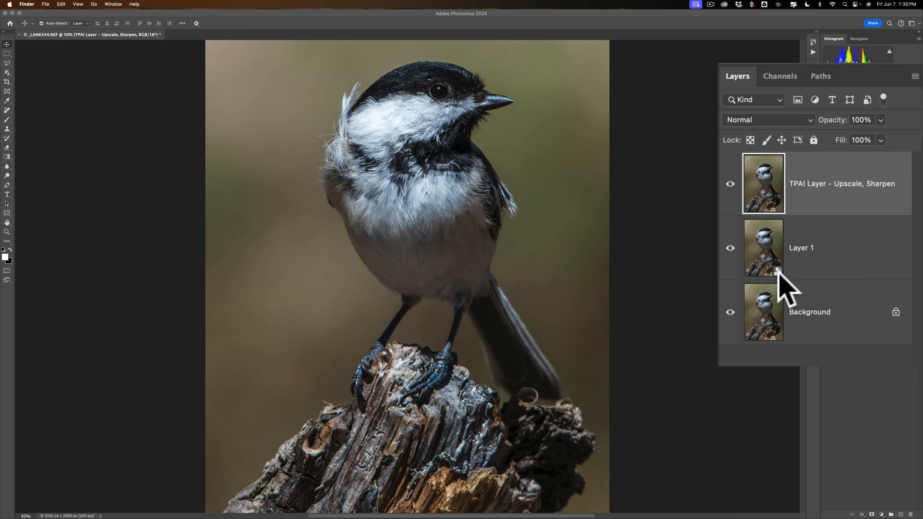
- Fit the enlarged 4484 × 6720 document in the window and check Image Size
key(cmd+0)
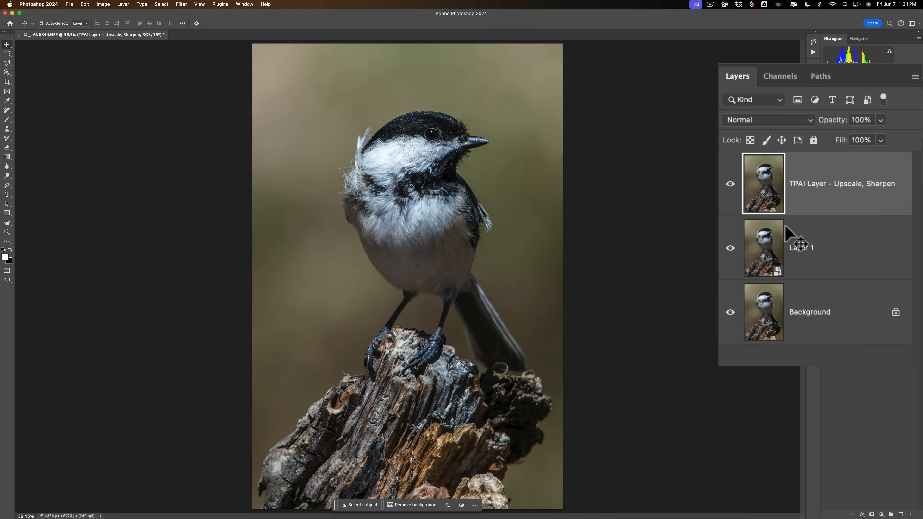
click(103, 5)
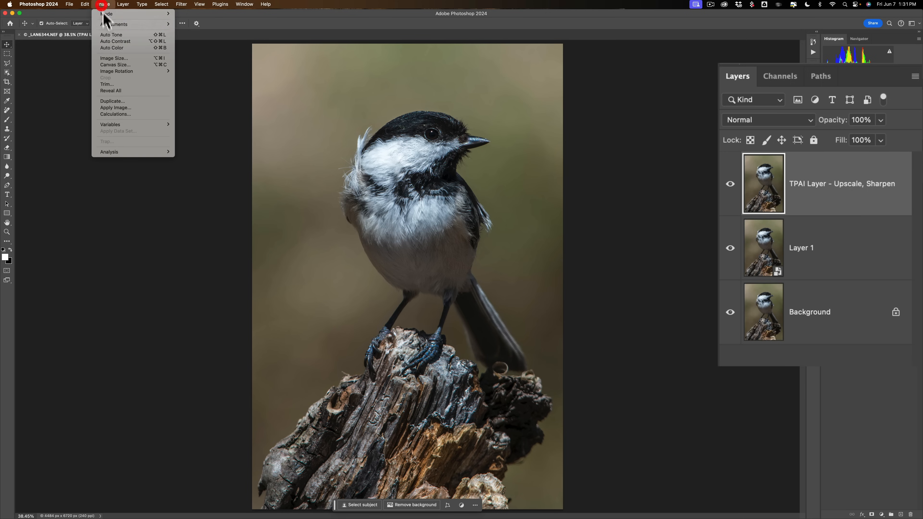
click(114, 58)
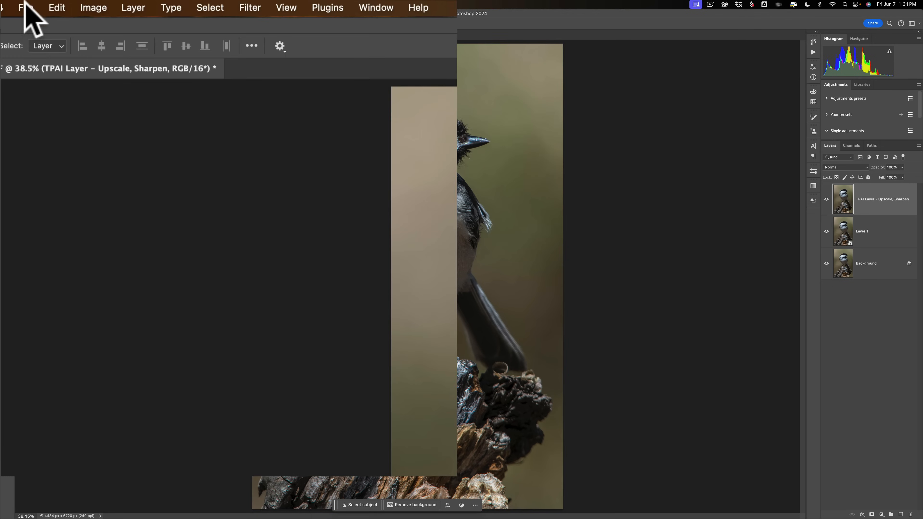
click(25, 8)
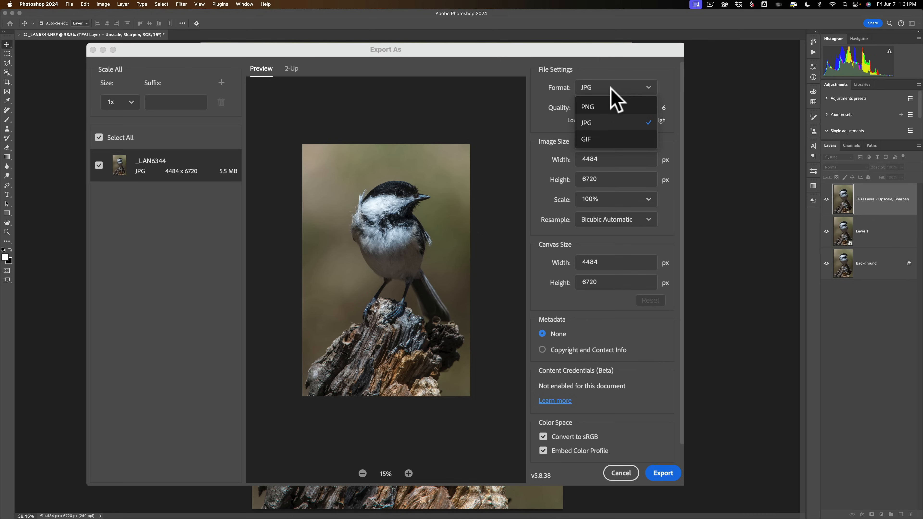
mouse_move(612, 205)
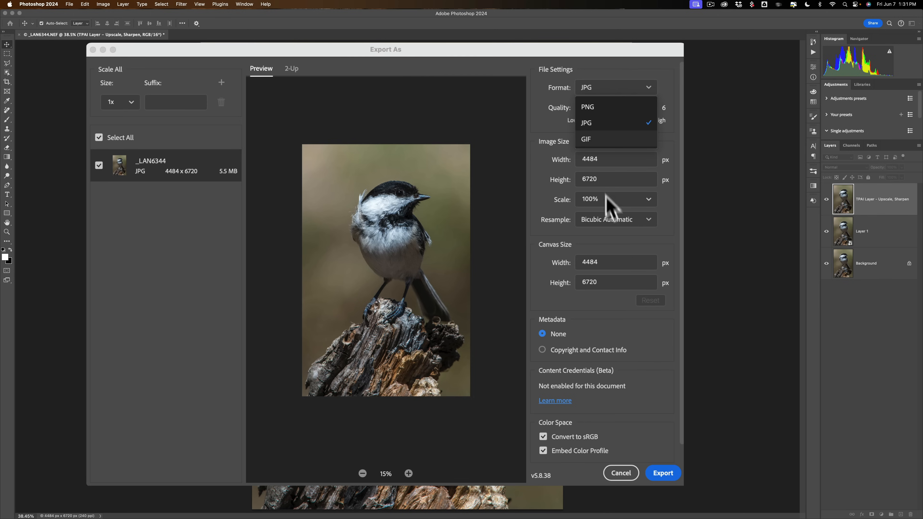
mouse_move(648, 448)
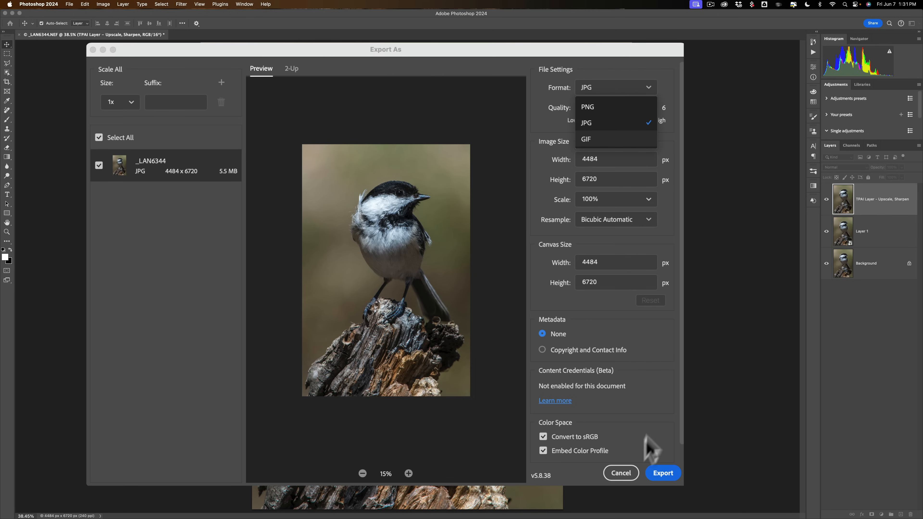
click(621, 473)
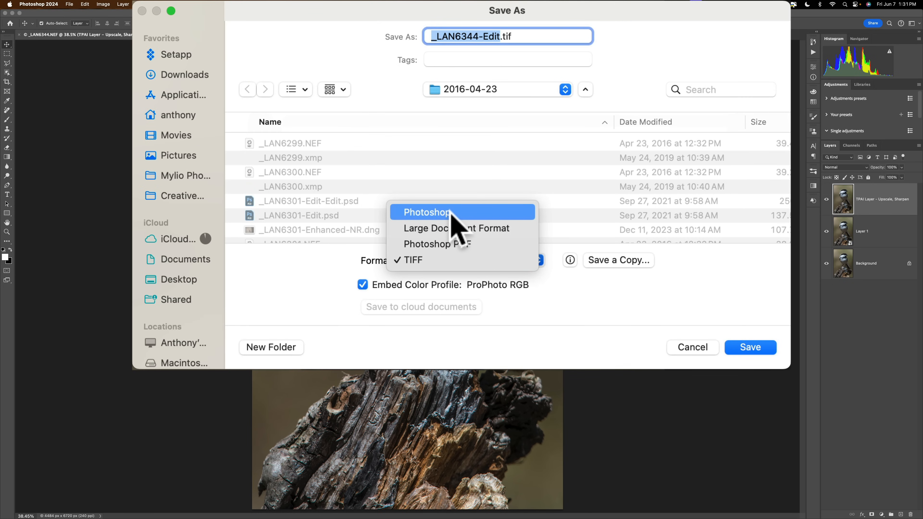
- Switch the Save As format from TIFF to Photoshop so the file becomes _LAN6344-Edit.psd
click(426, 212)
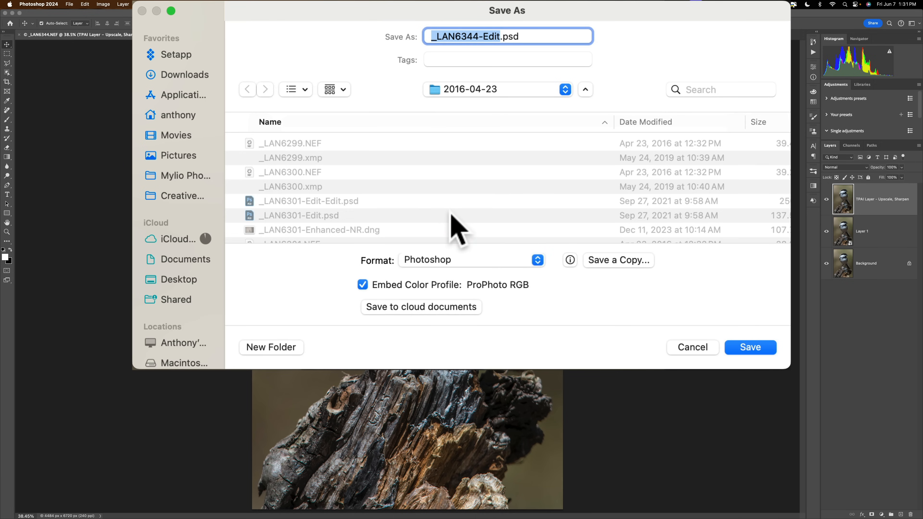
mouse_move(718, 356)
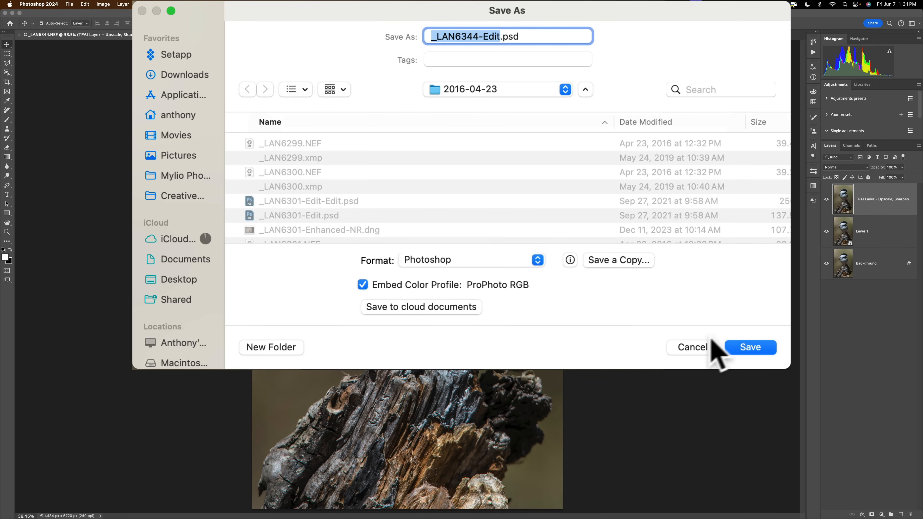